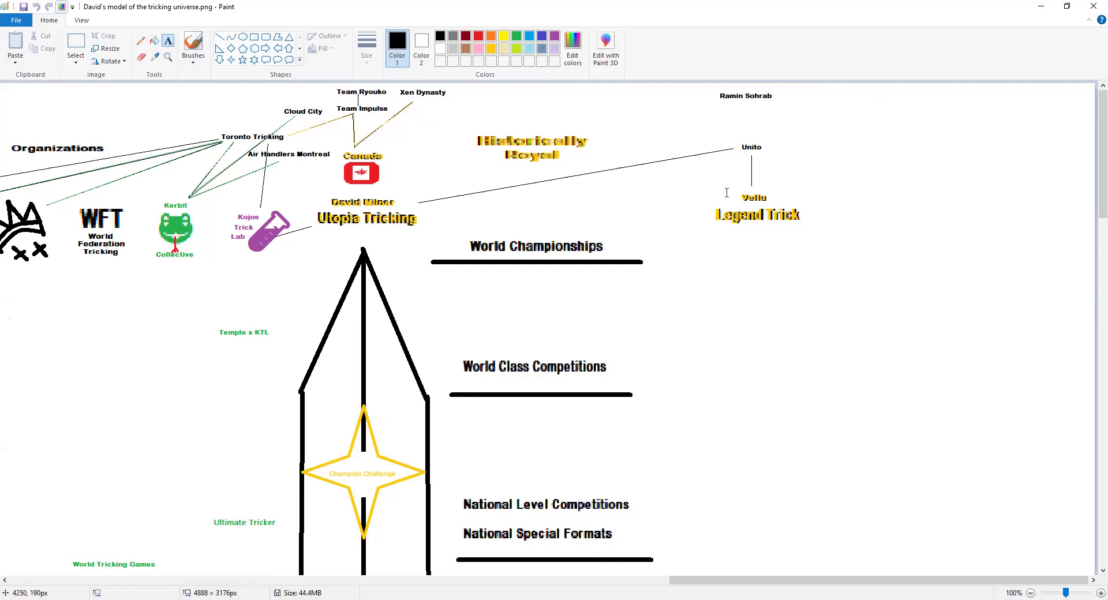
Add a Vellusta text label just below Unito on the diagram.
click(753, 175)
text(Velocista)
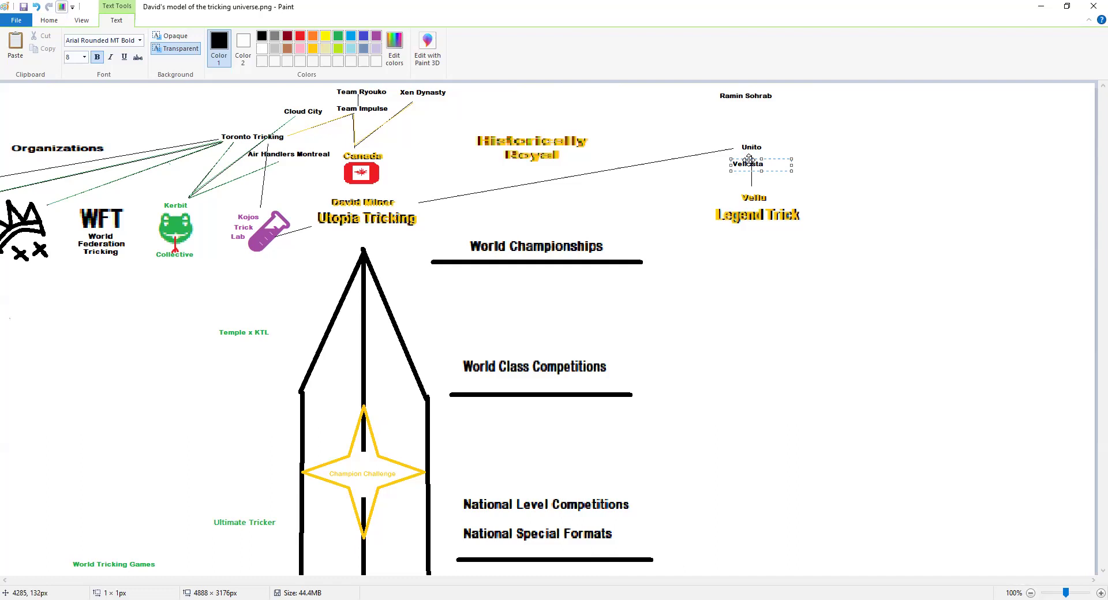
click(786, 121)
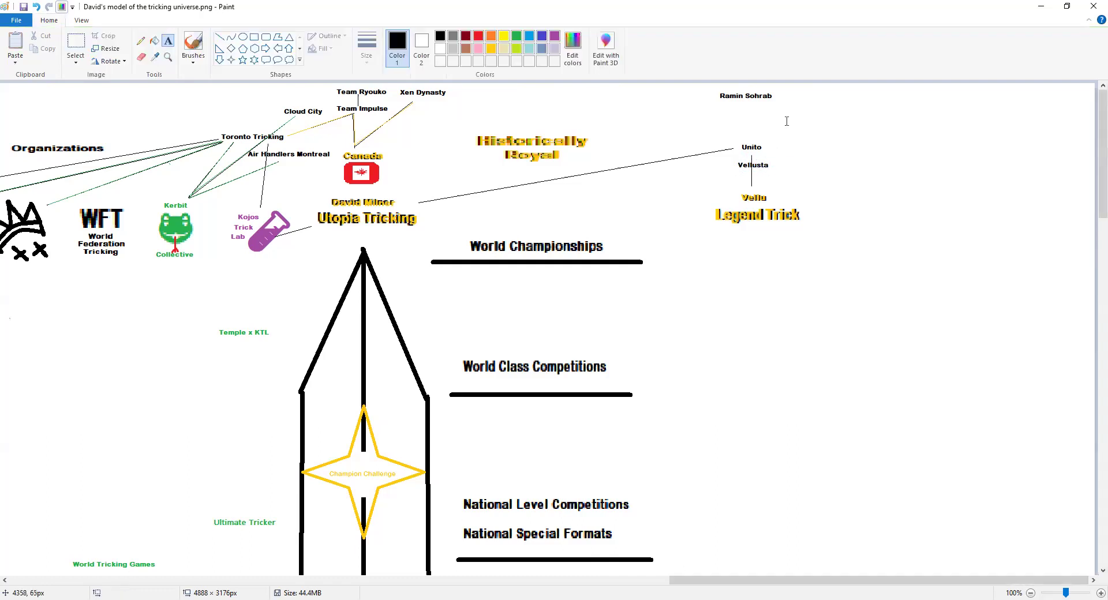
mouse_move(744, 137)
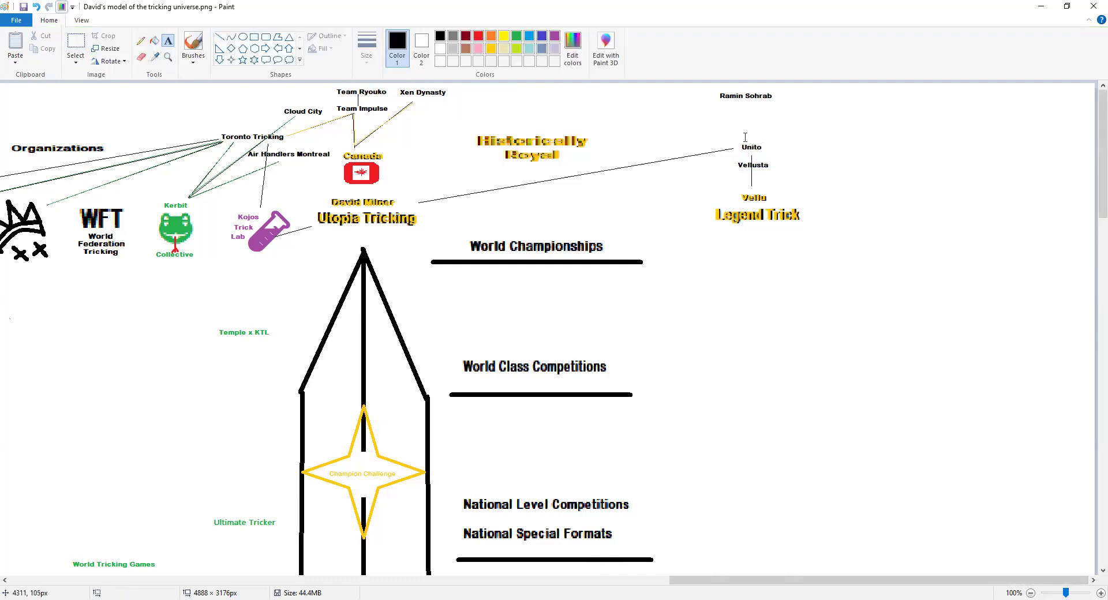
mouse_move(272, 99)
text(Finland)
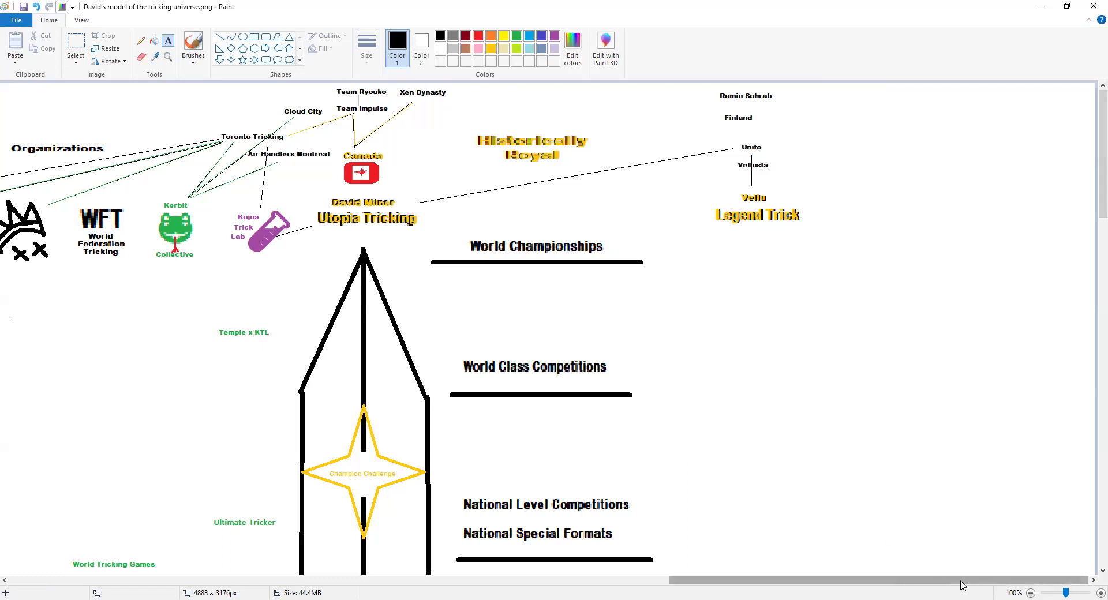
mouse_move(505, 215)
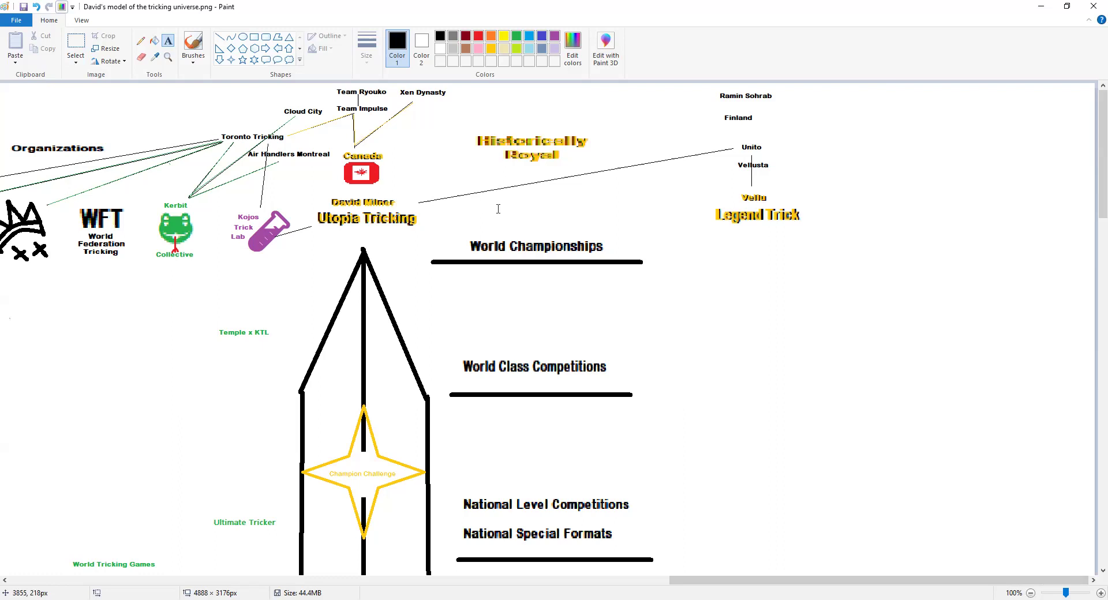
mouse_move(513, 197)
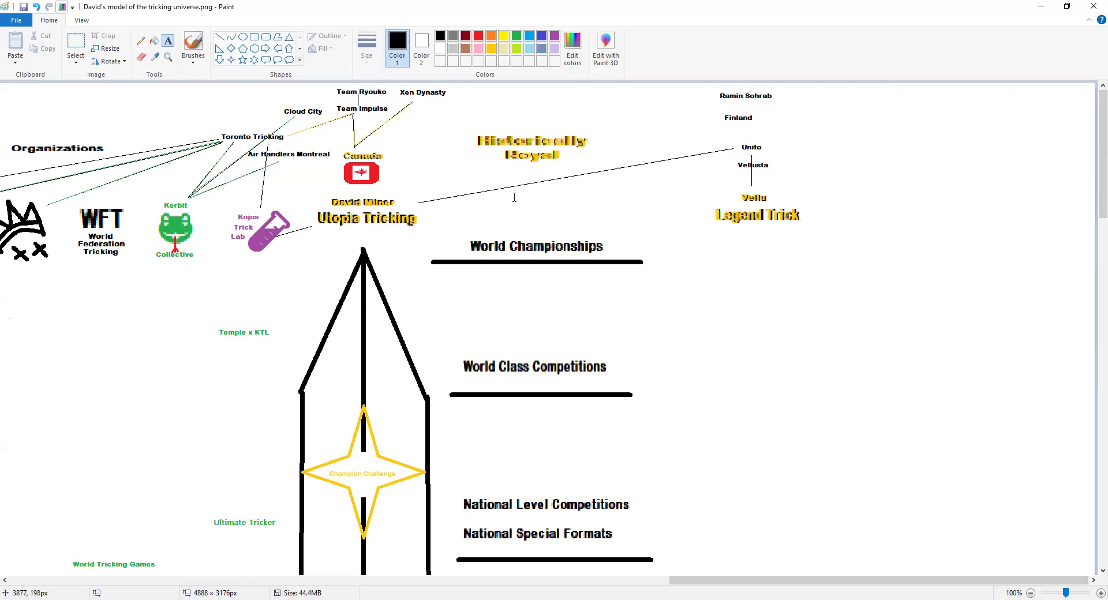
mouse_move(826, 150)
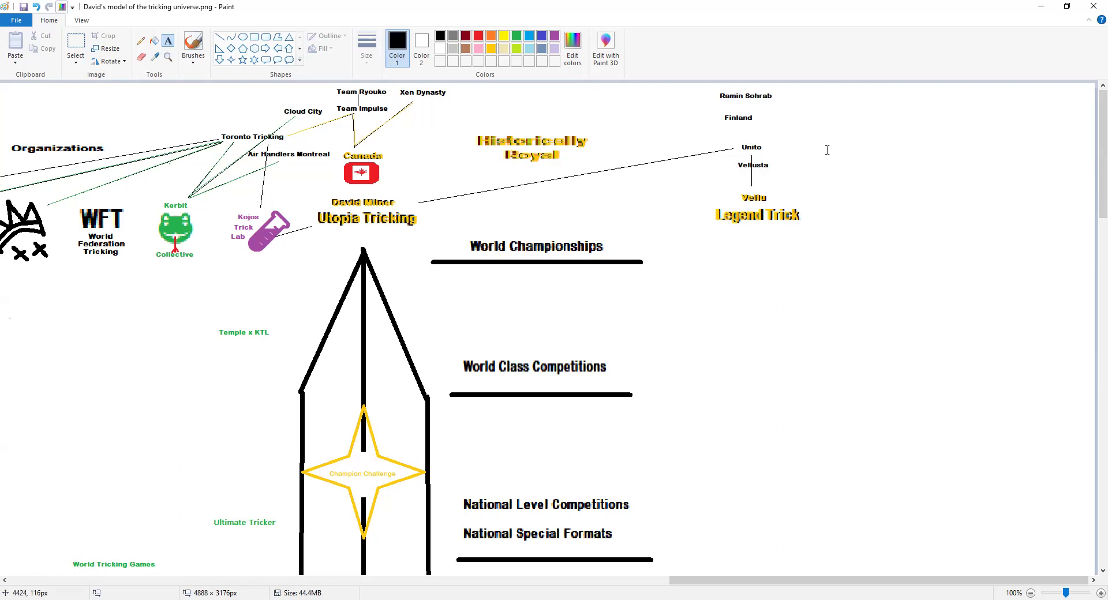
mouse_move(697, 118)
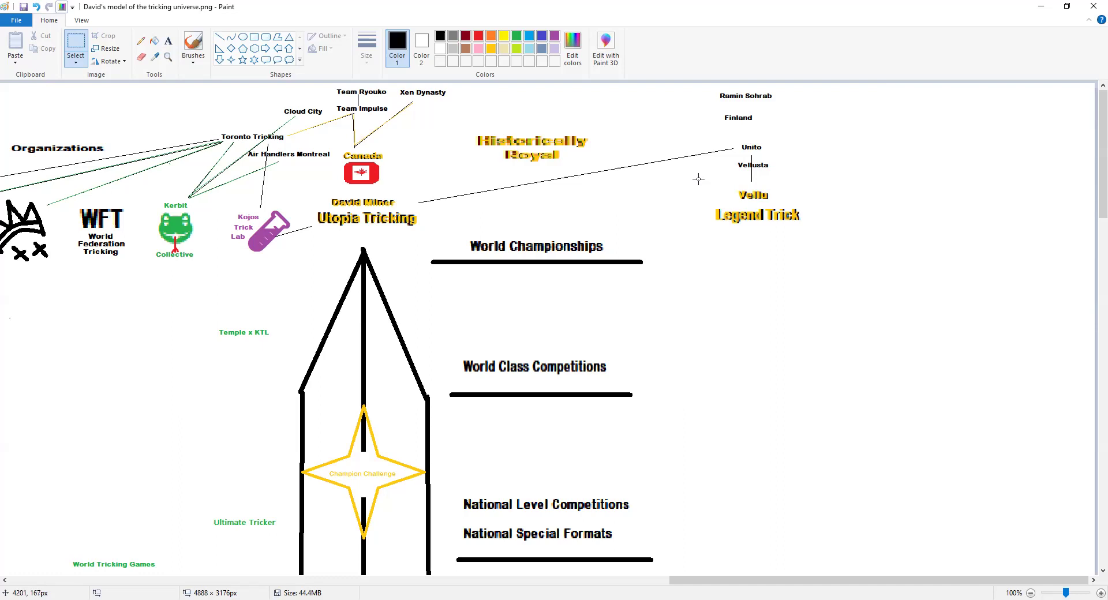
mouse_move(725, 183)
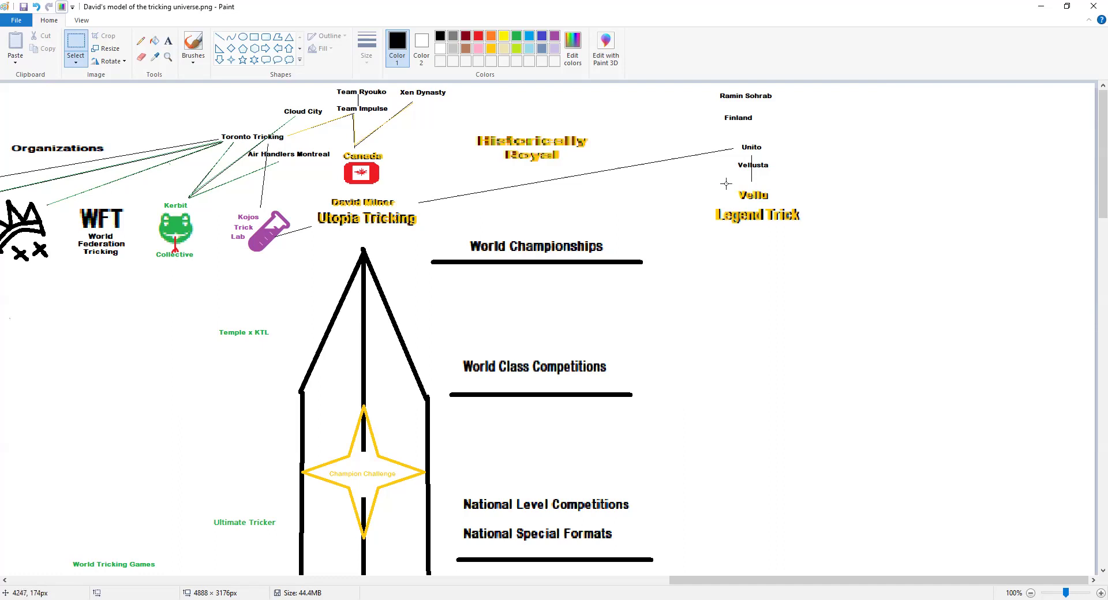
mouse_move(726, 191)
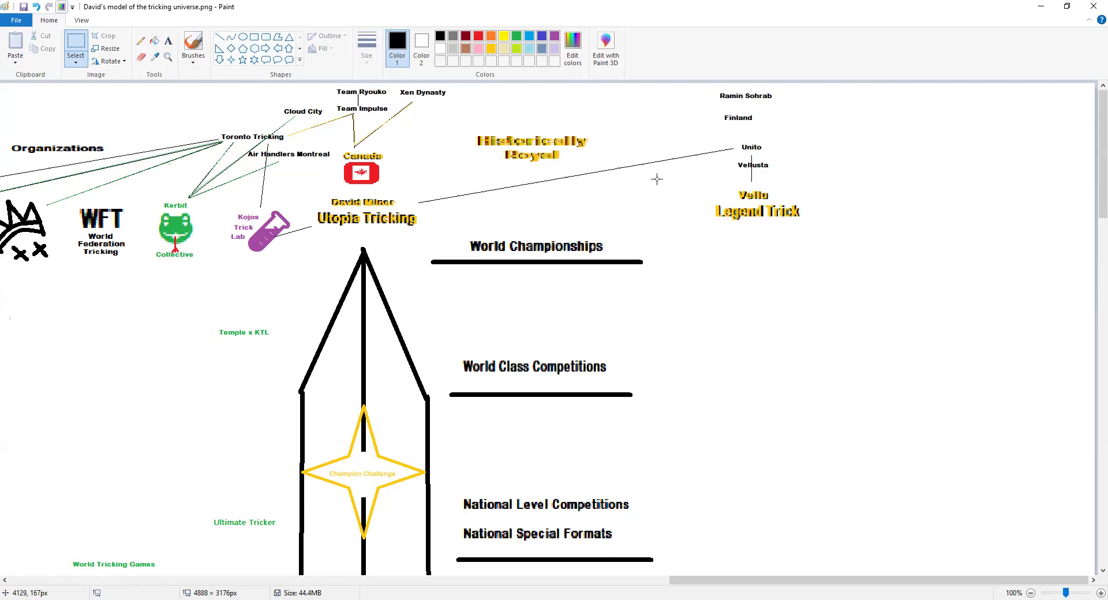
mouse_move(657, 179)
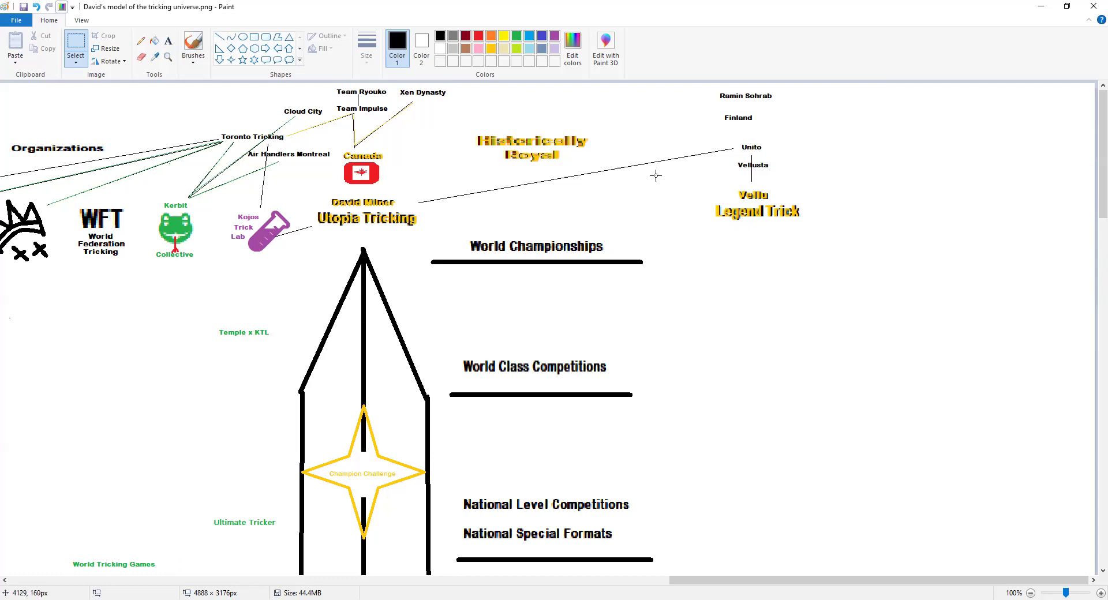
mouse_move(655, 176)
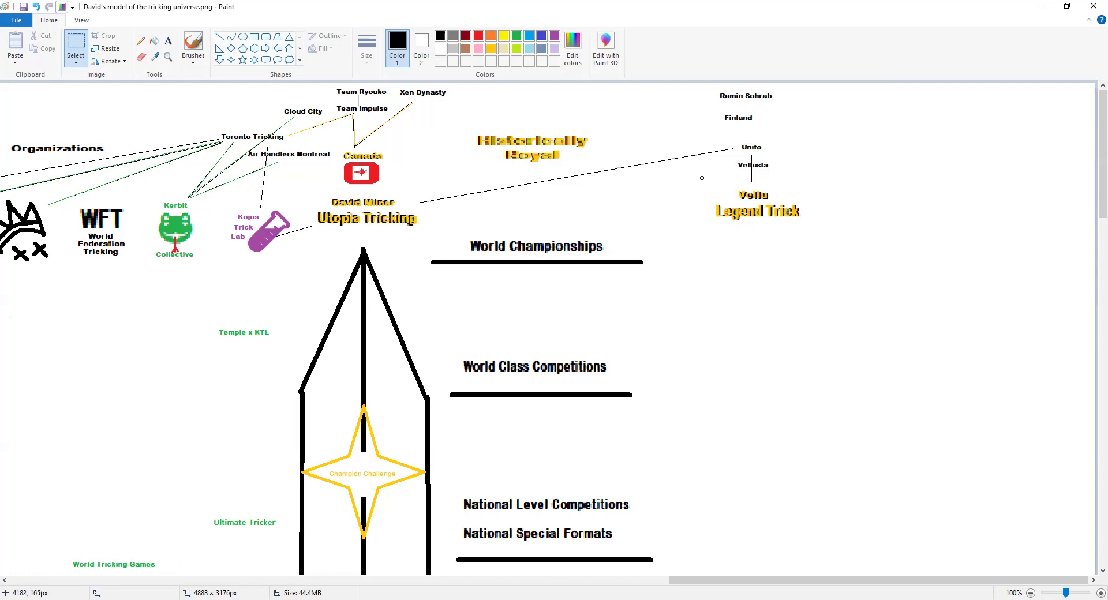
mouse_move(613, 172)
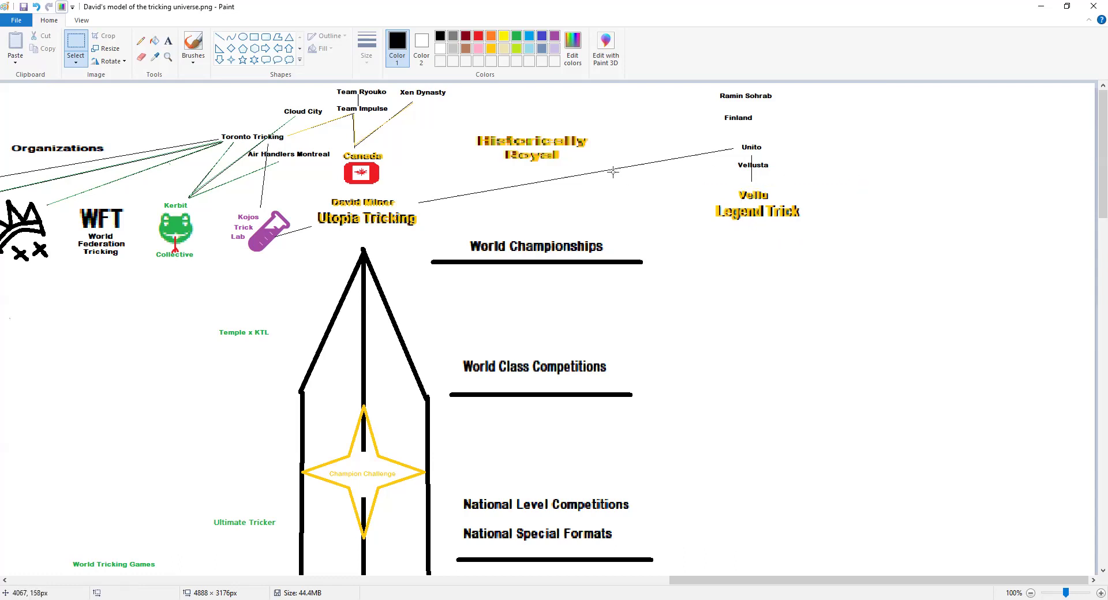
Add a 'Team TF' text label to the right of Finland at the top right.
click(919, 153)
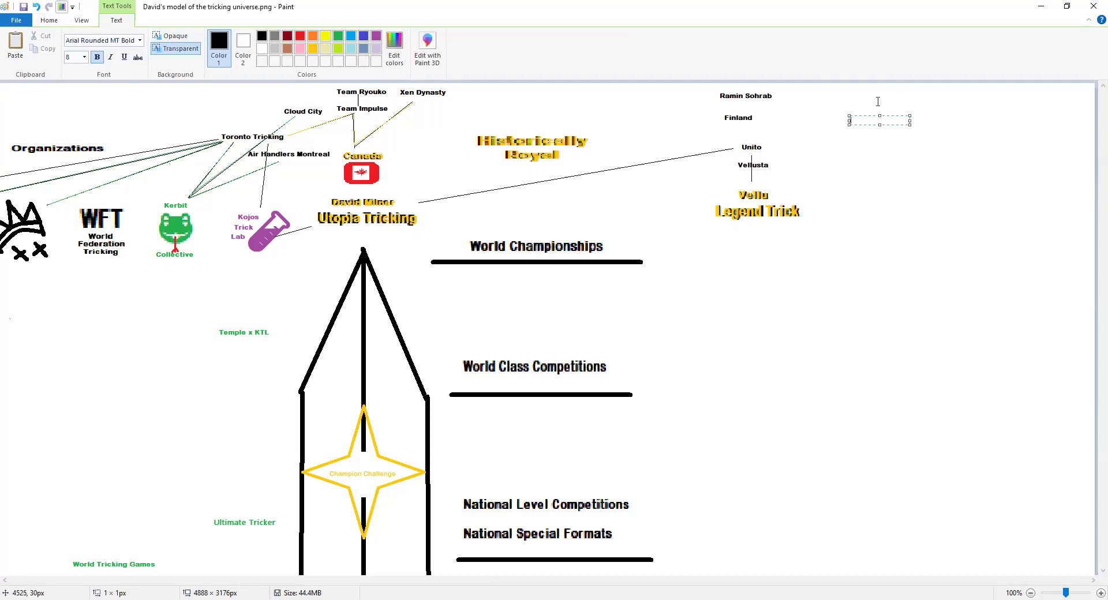
mouse_move(917, 169)
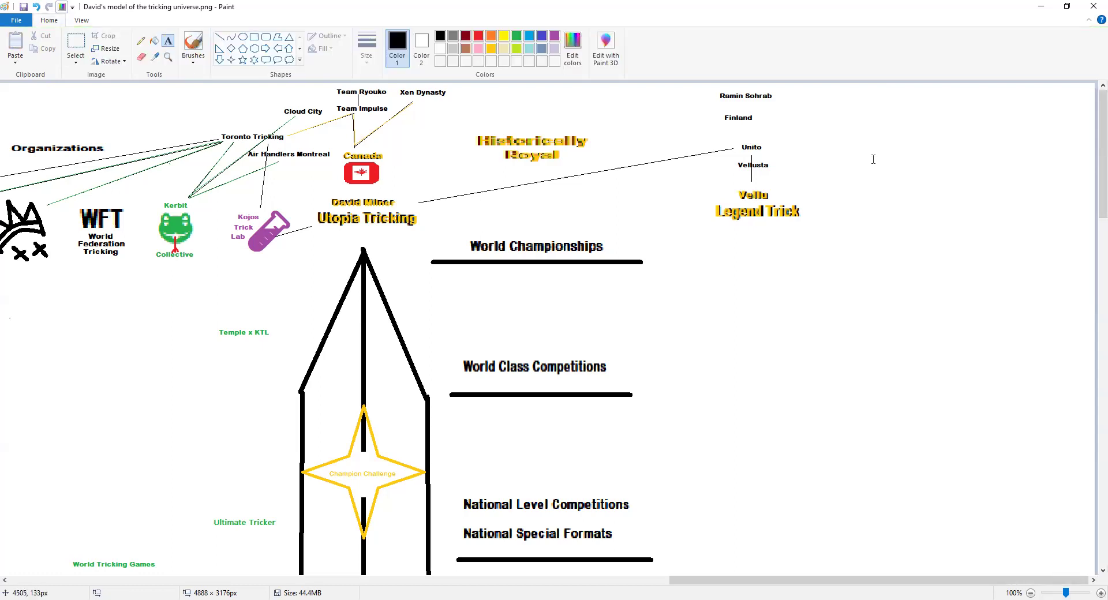
mouse_move(75, 49)
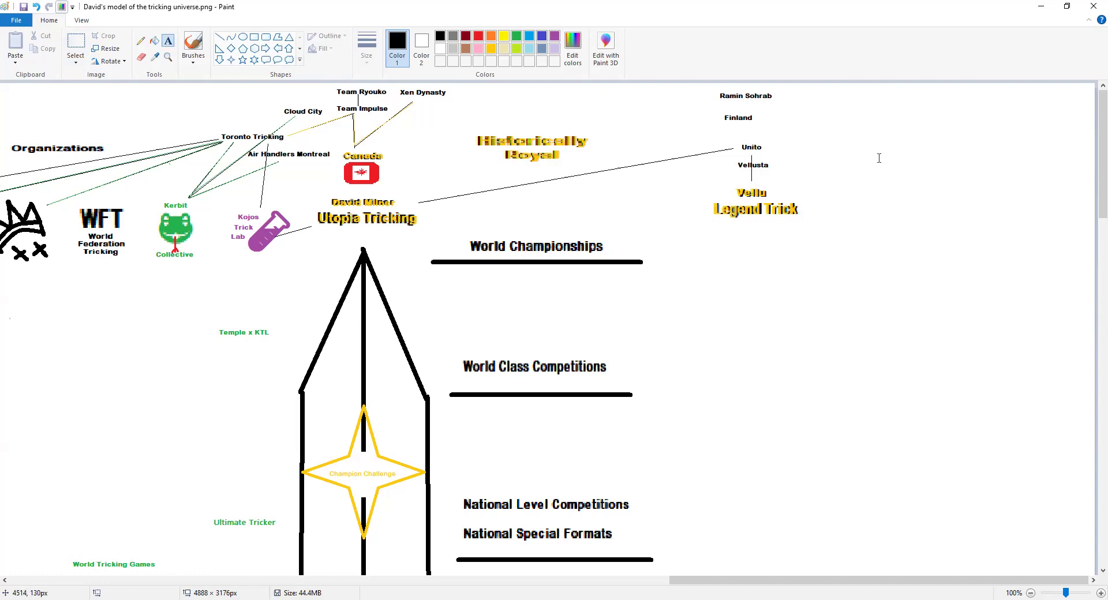
mouse_move(870, 156)
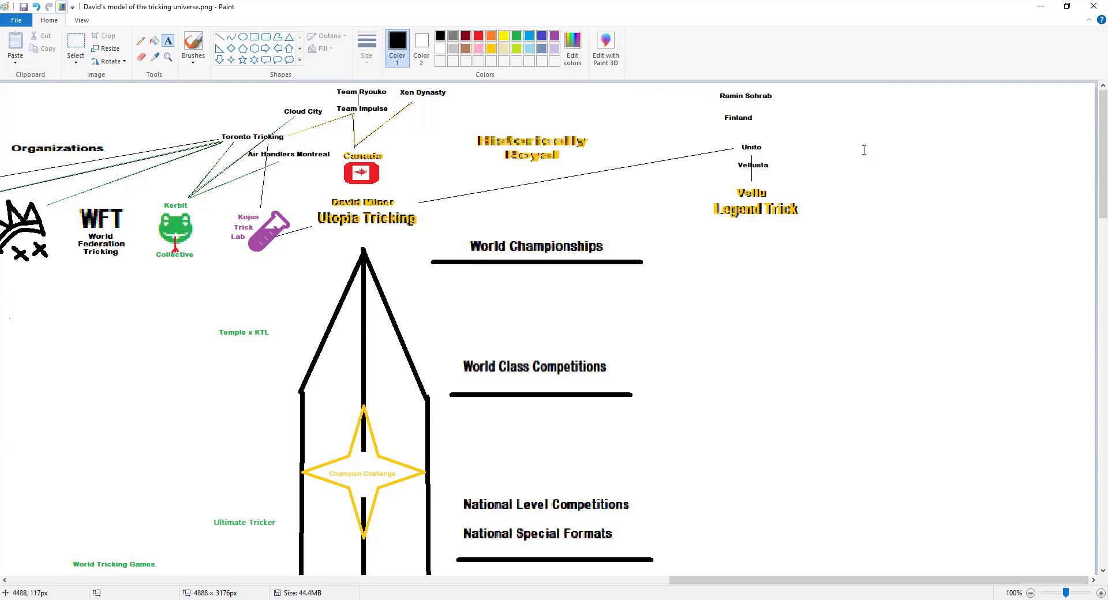
mouse_move(852, 150)
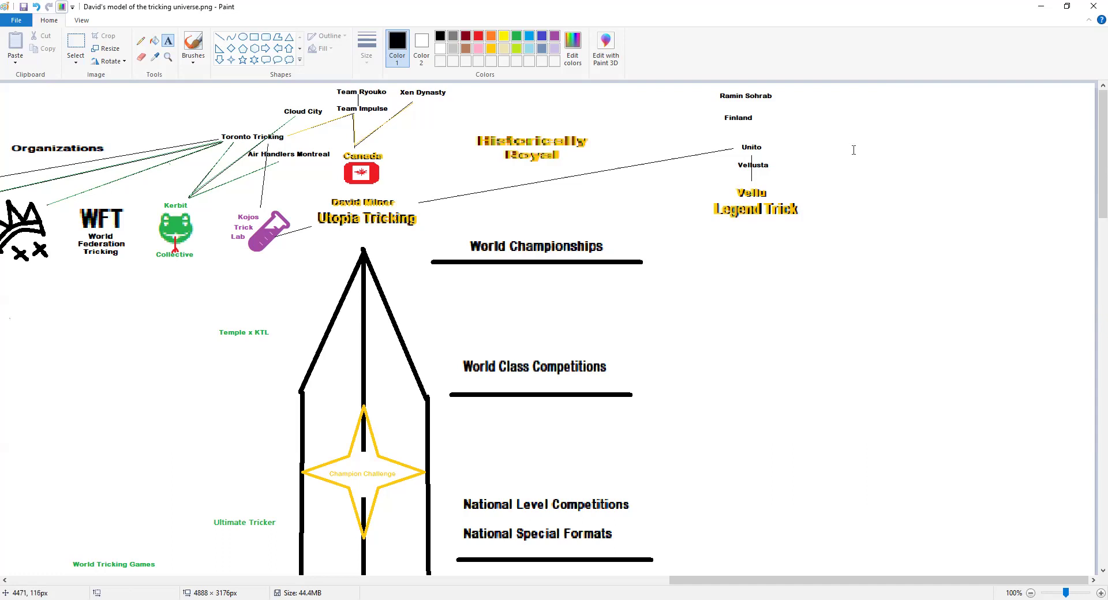
click(883, 116)
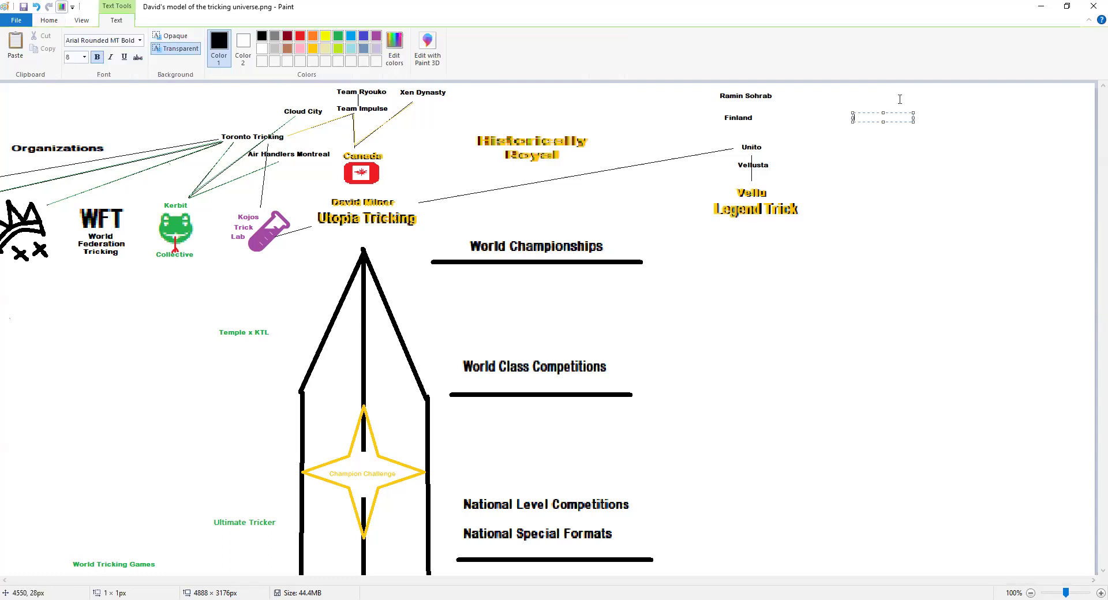
text(Team TF)
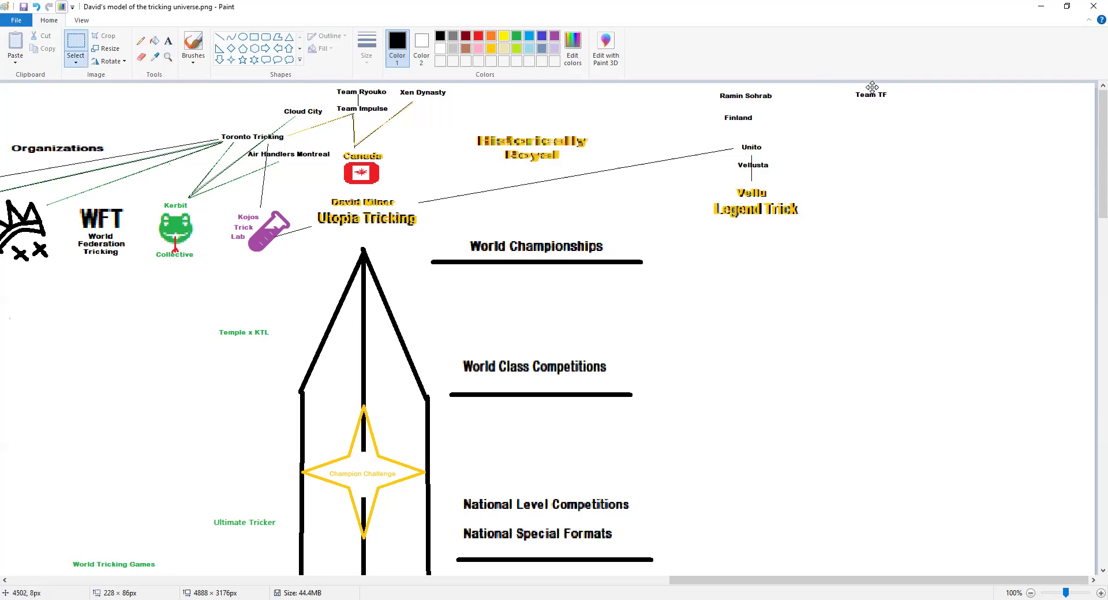
mouse_move(852, 84)
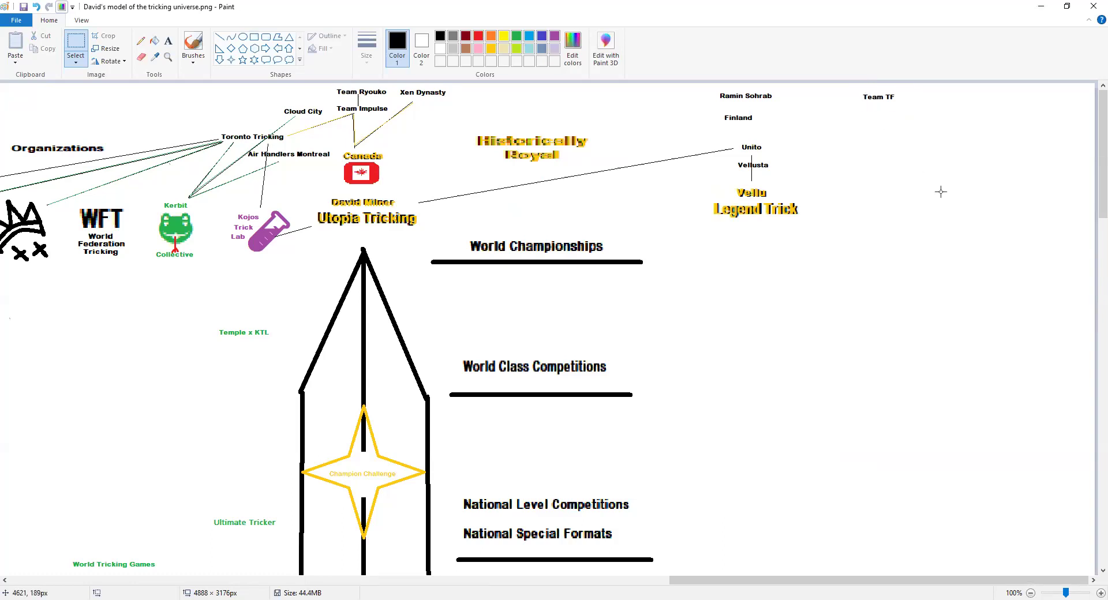
mouse_move(888, 141)
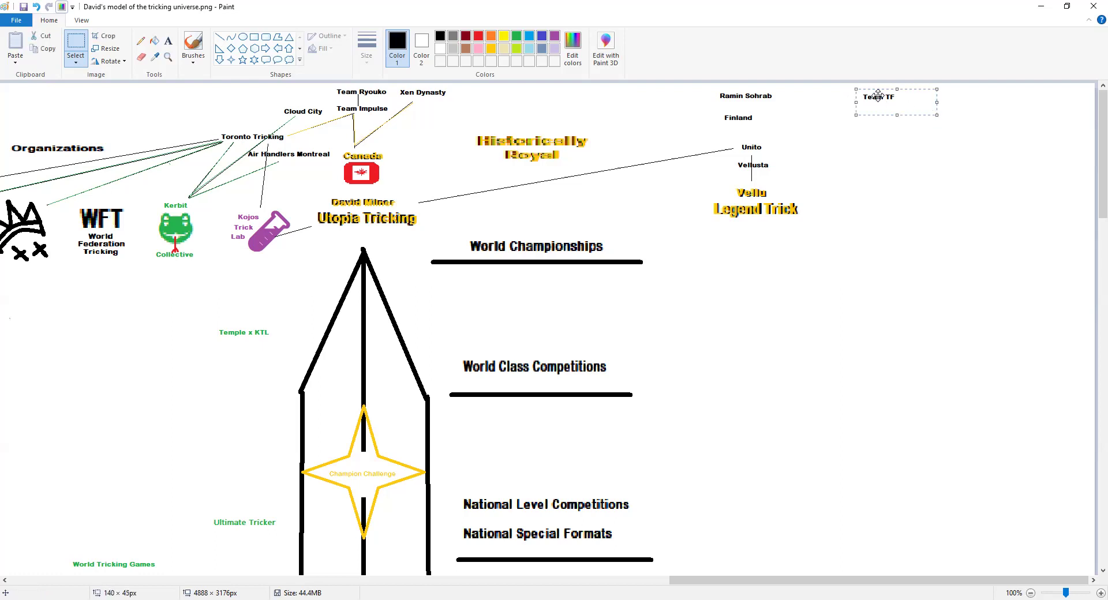
Confirm Team TF's position and start typing the Scotland label beneath it.
click(907, 139)
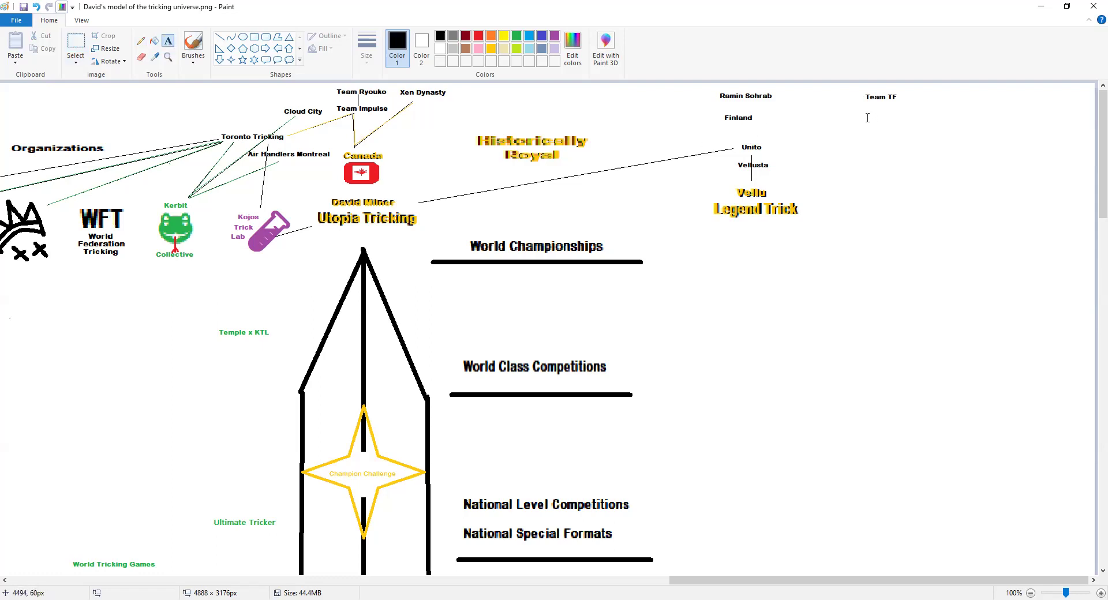
mouse_move(855, 114)
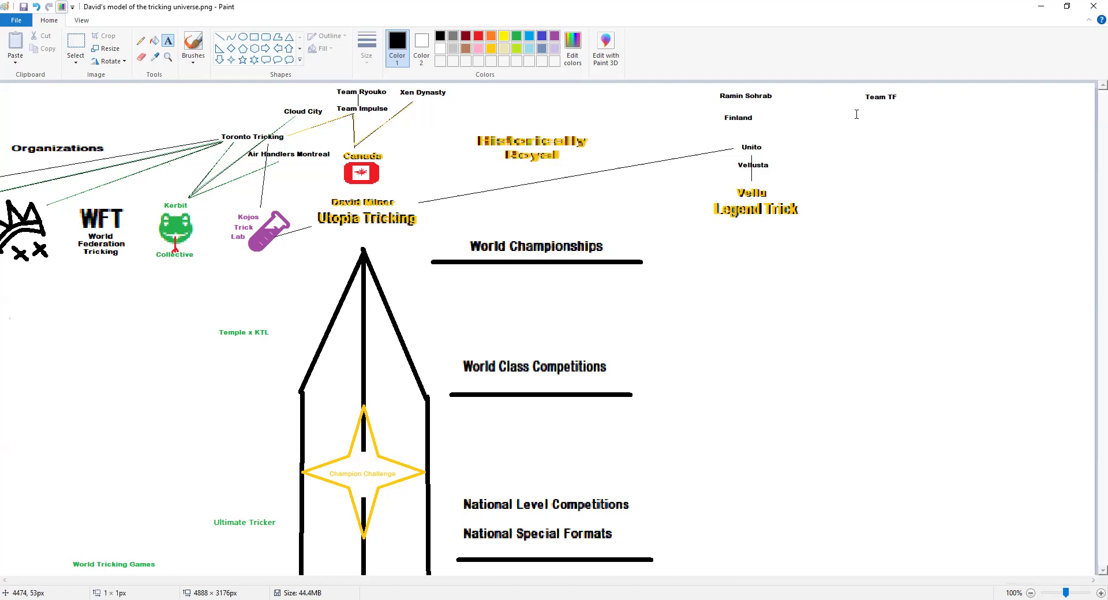
text(Scotland)
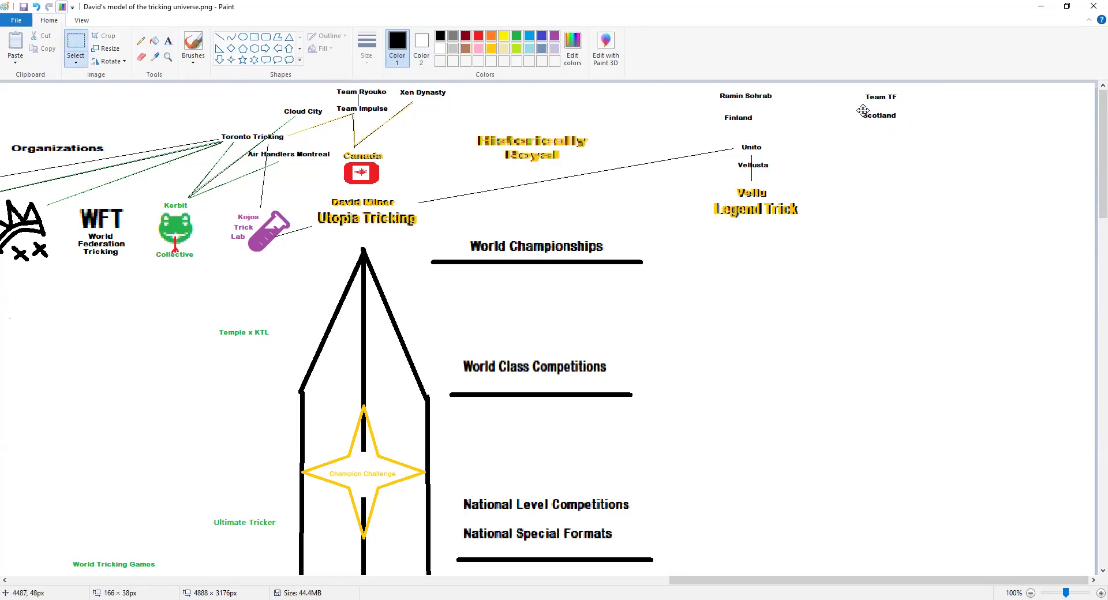
mouse_move(845, 108)
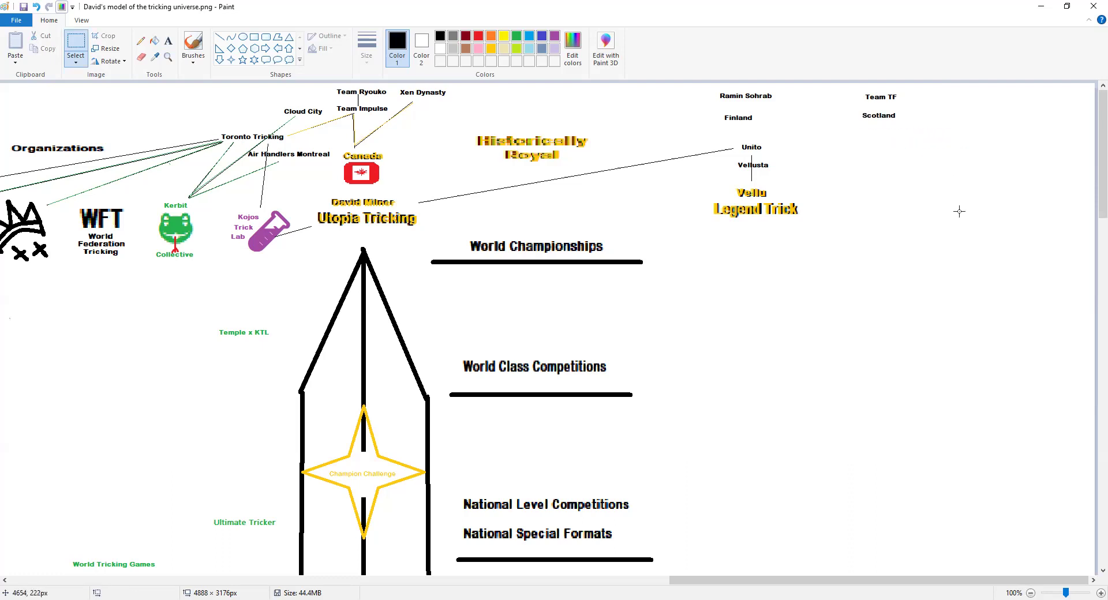
mouse_move(899, 177)
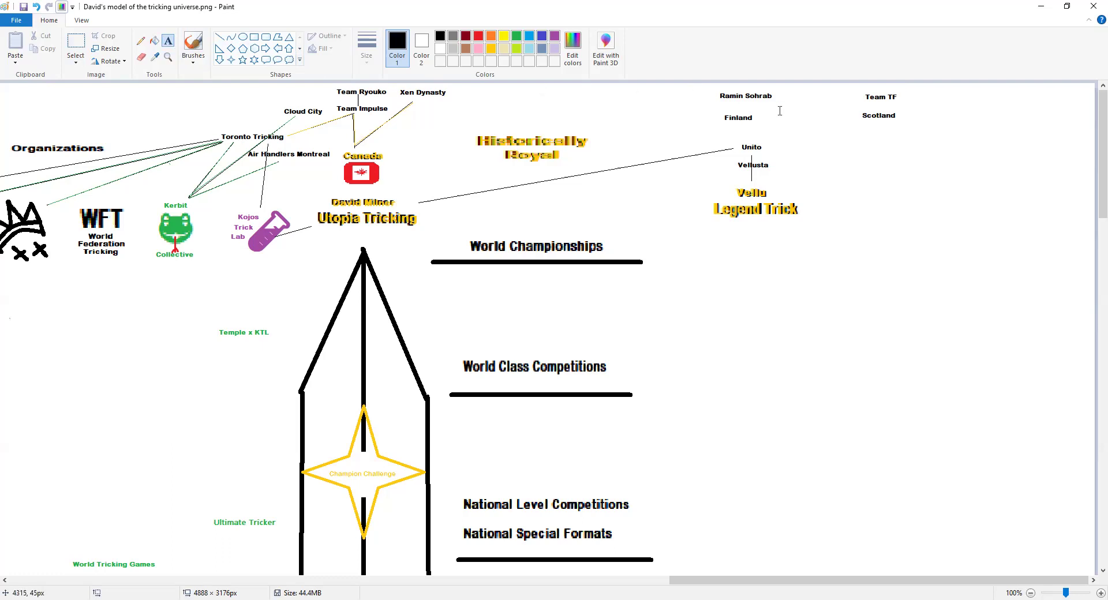
mouse_move(824, 106)
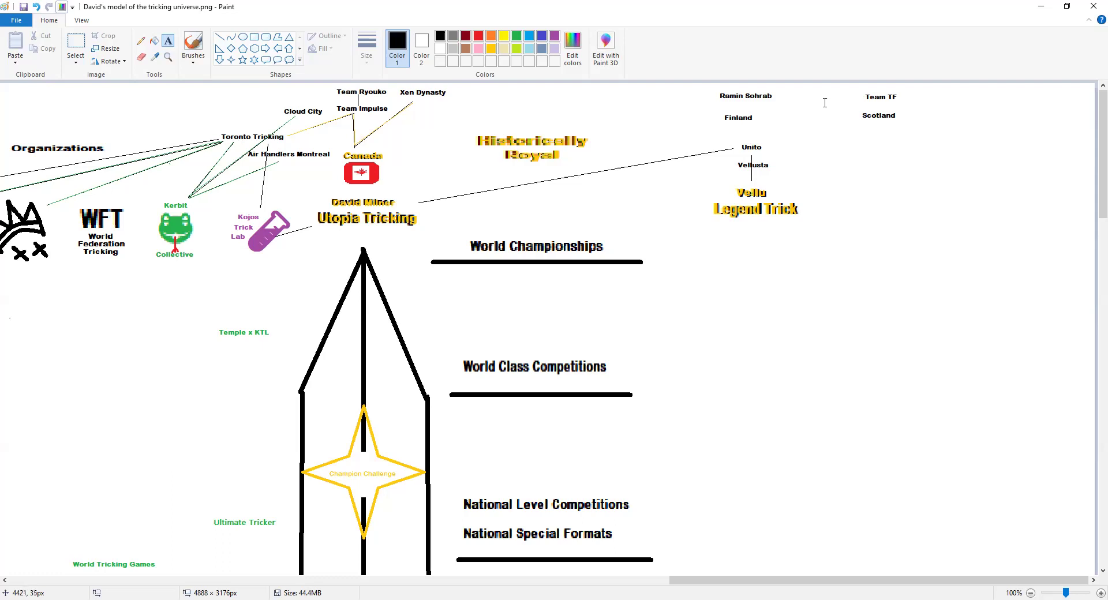
mouse_move(811, 99)
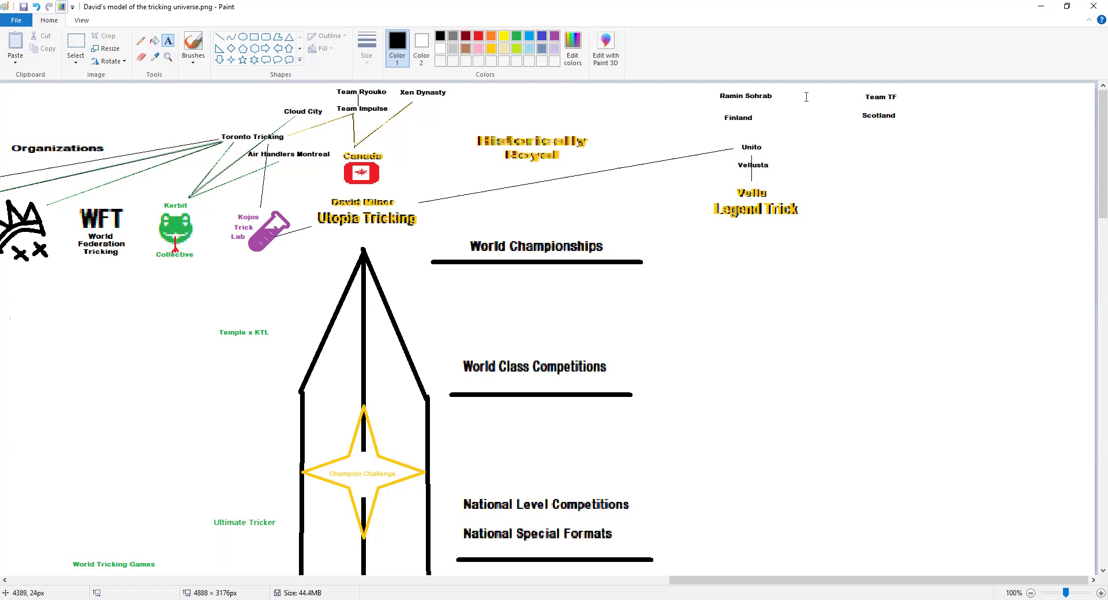
mouse_move(804, 96)
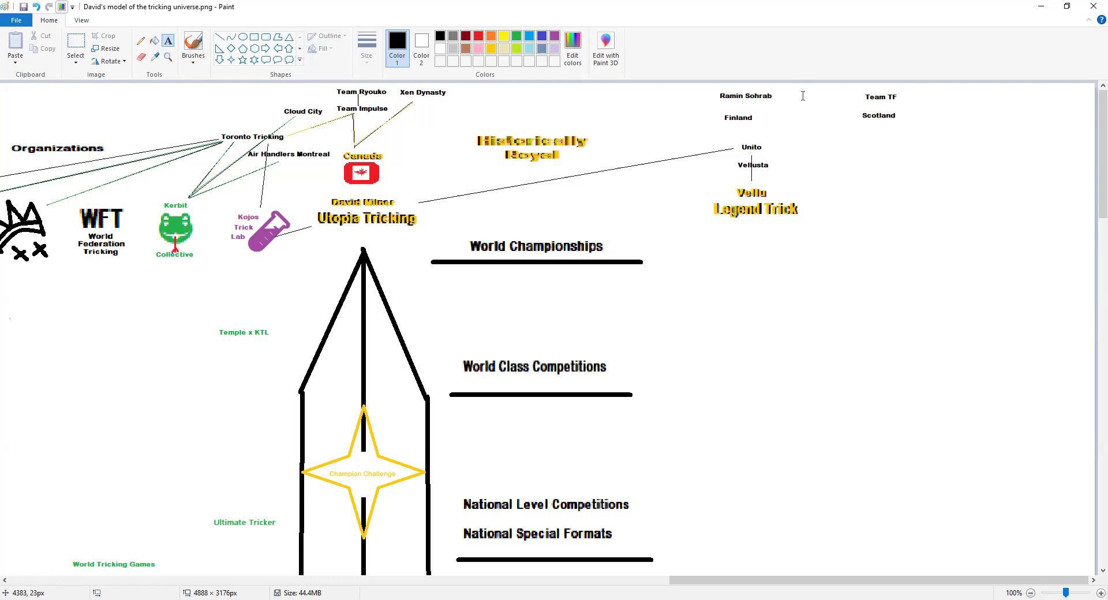
mouse_move(862, 96)
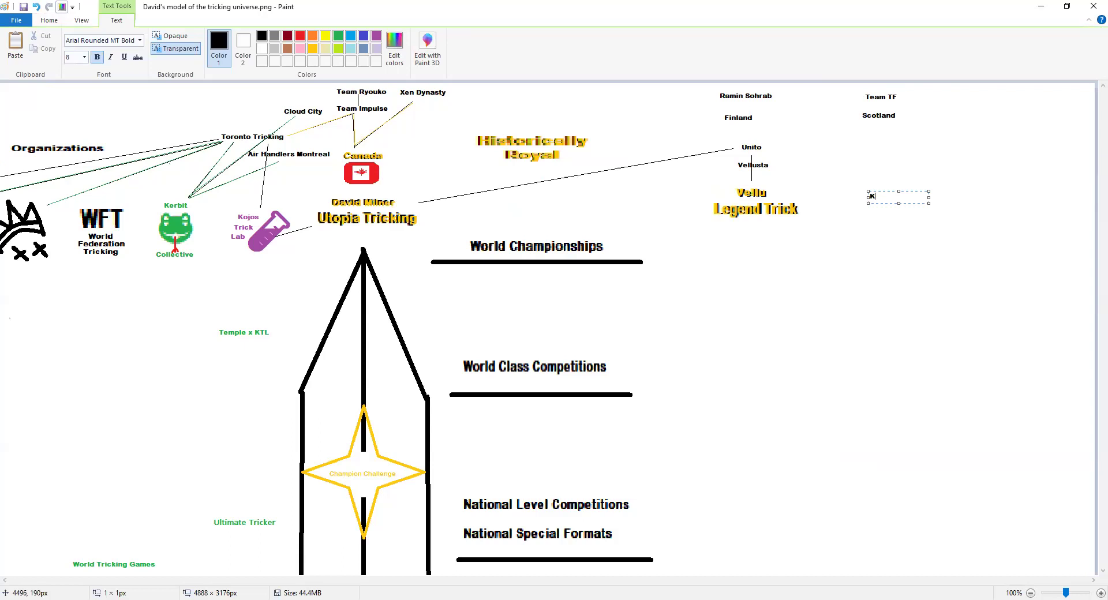
text(-Slash)
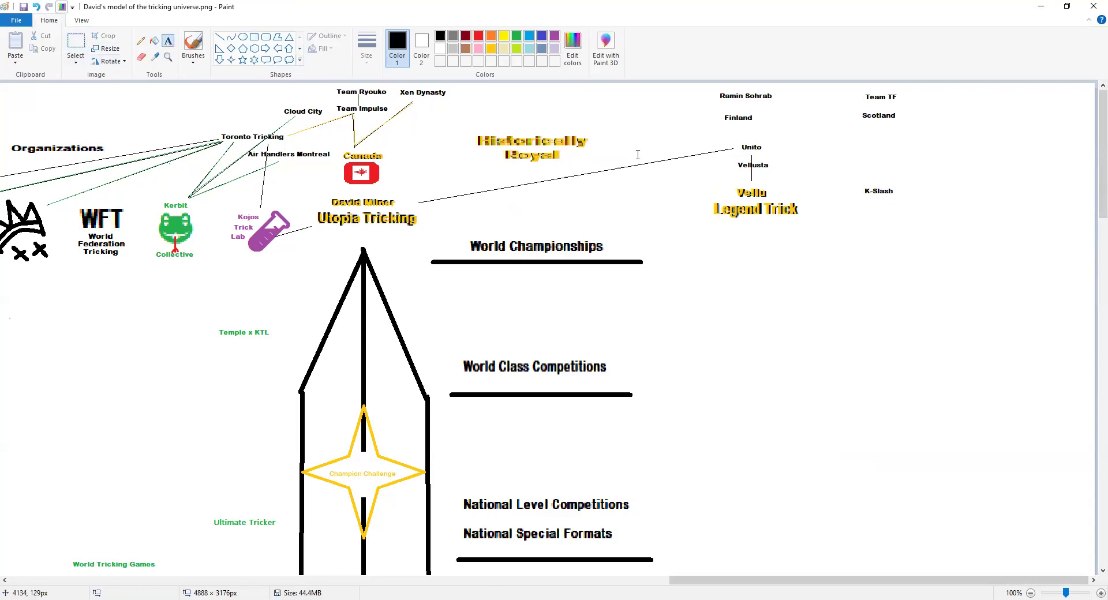
click(905, 180)
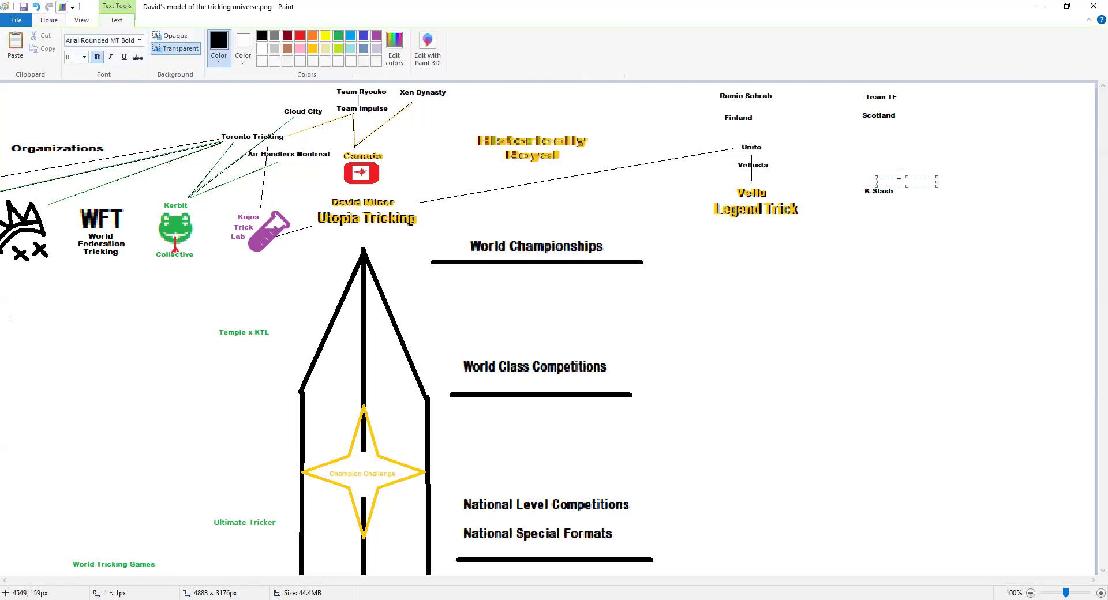
text(Kyle Skelly)
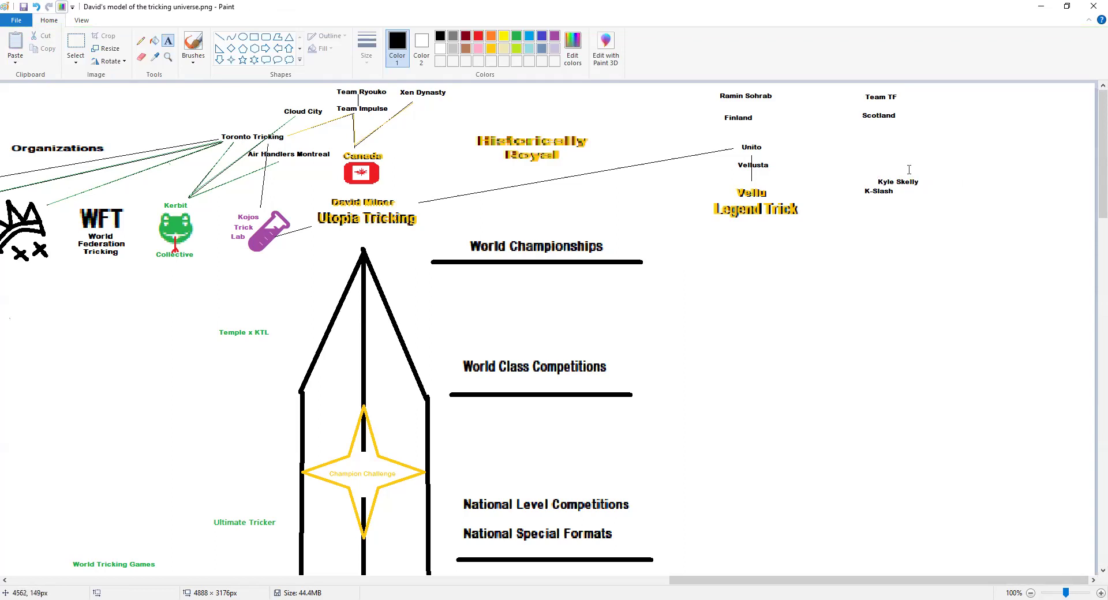
text(Sam)
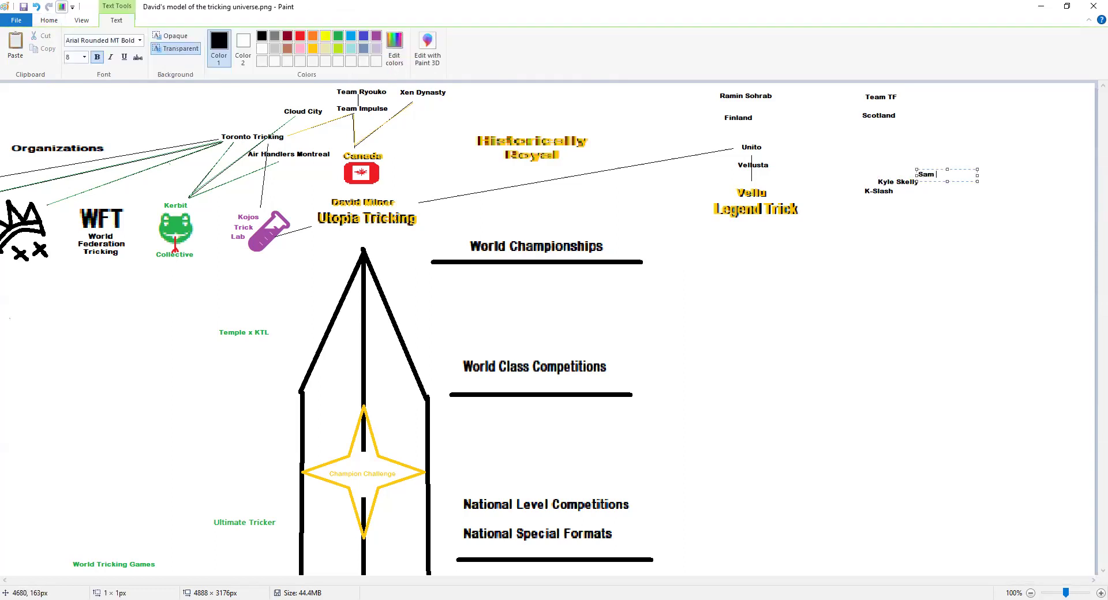
text(Kojo)
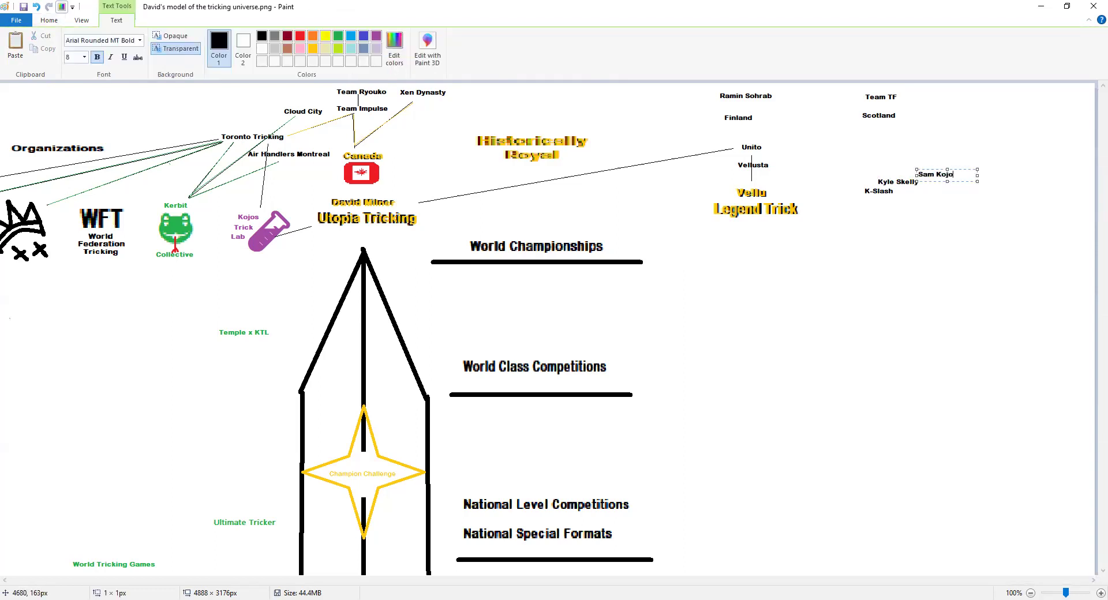
mouse_move(928, 168)
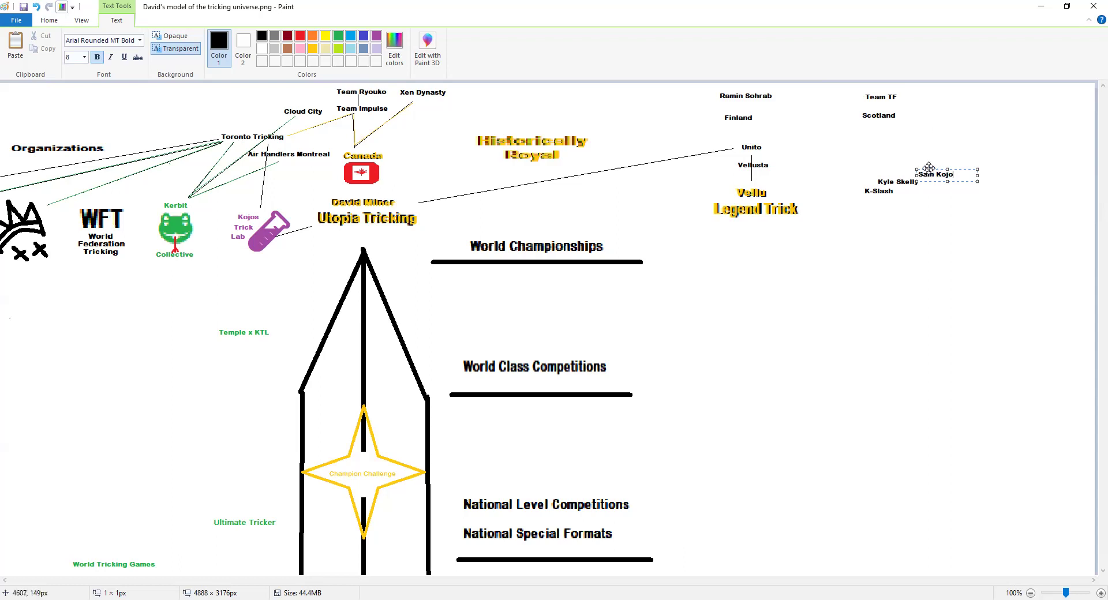
click(929, 126)
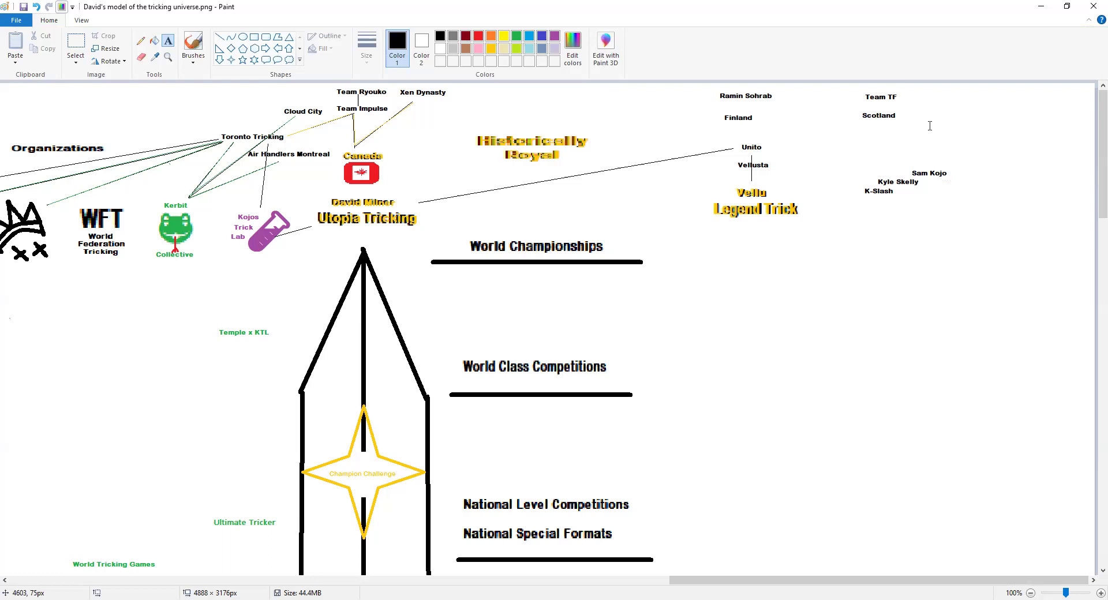
mouse_move(911, 162)
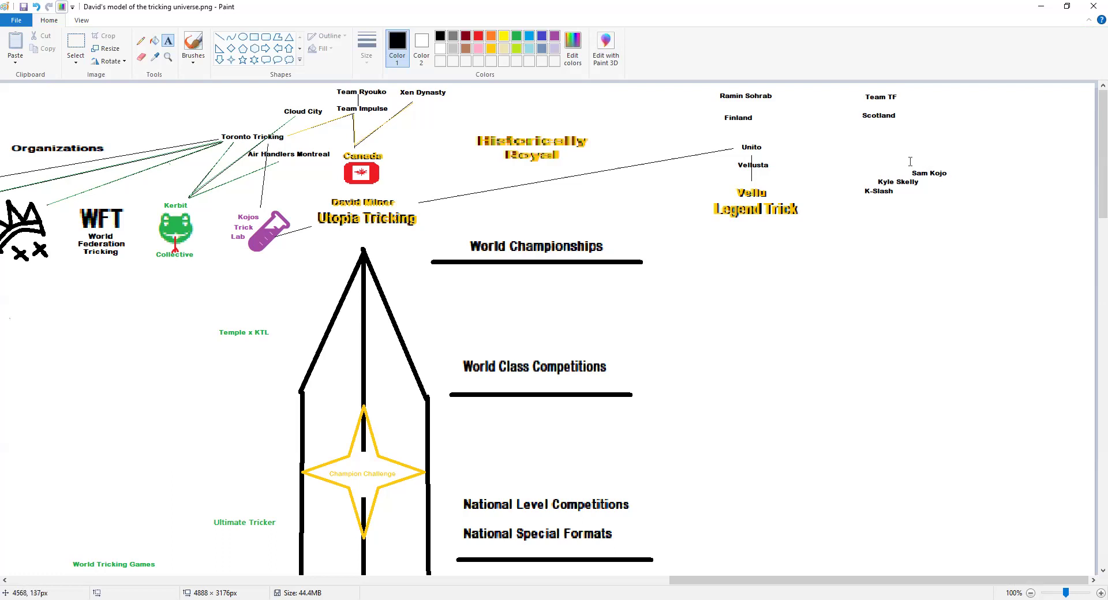
mouse_move(876, 182)
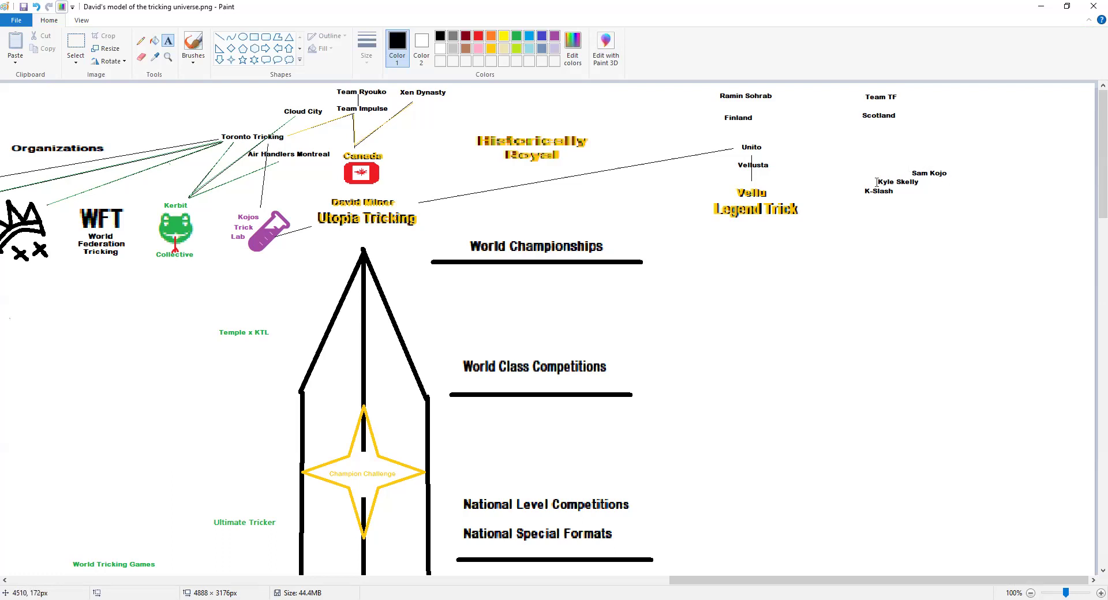
mouse_move(934, 181)
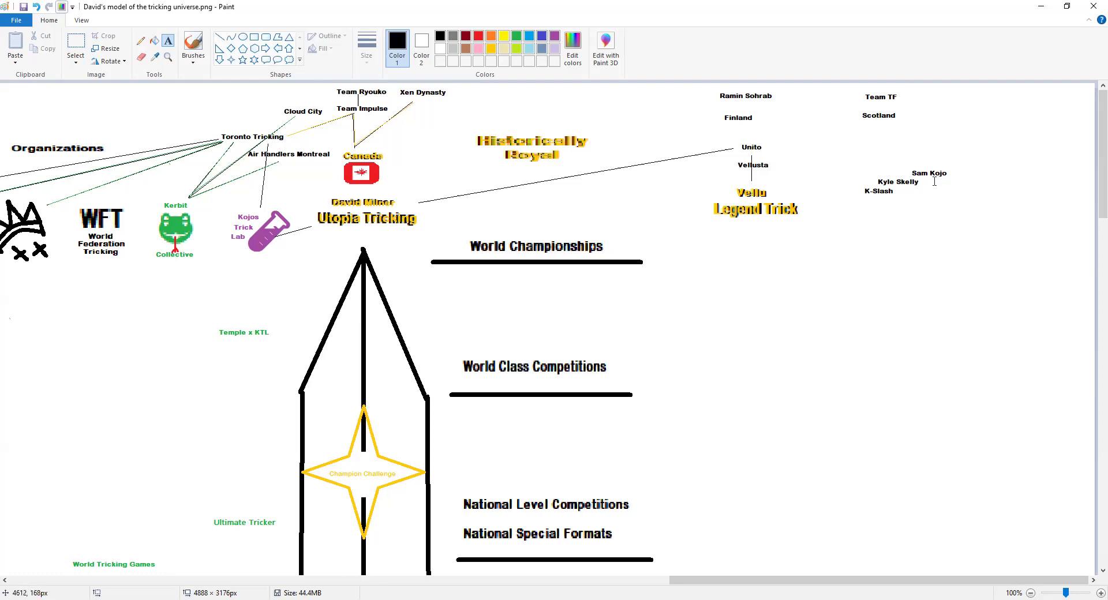
mouse_move(875, 192)
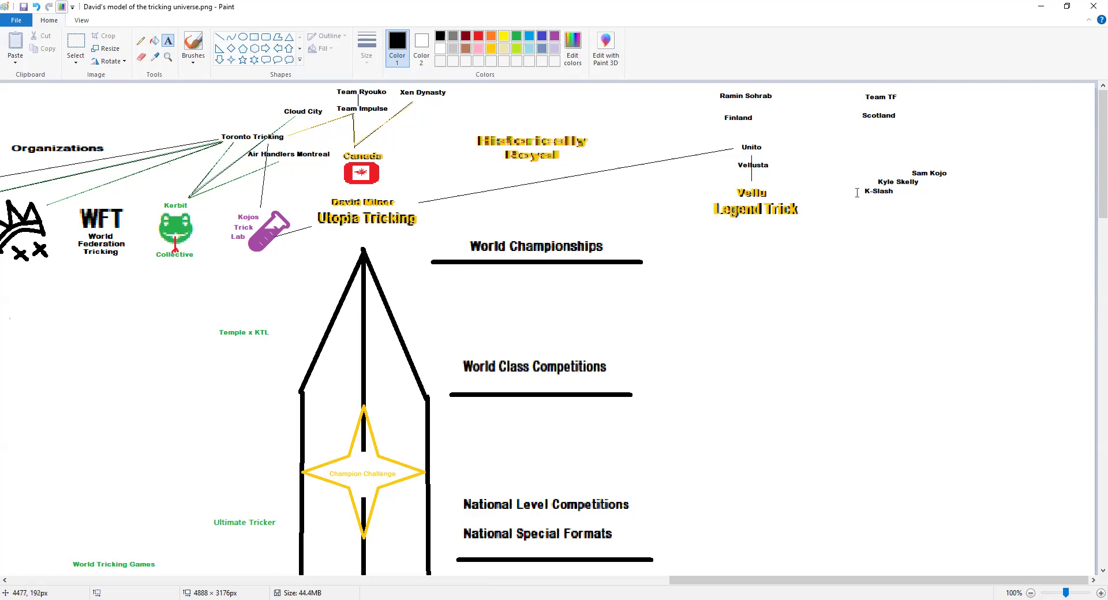
Start a UK text label to the right of Scotland.
click(940, 115)
text(UK)
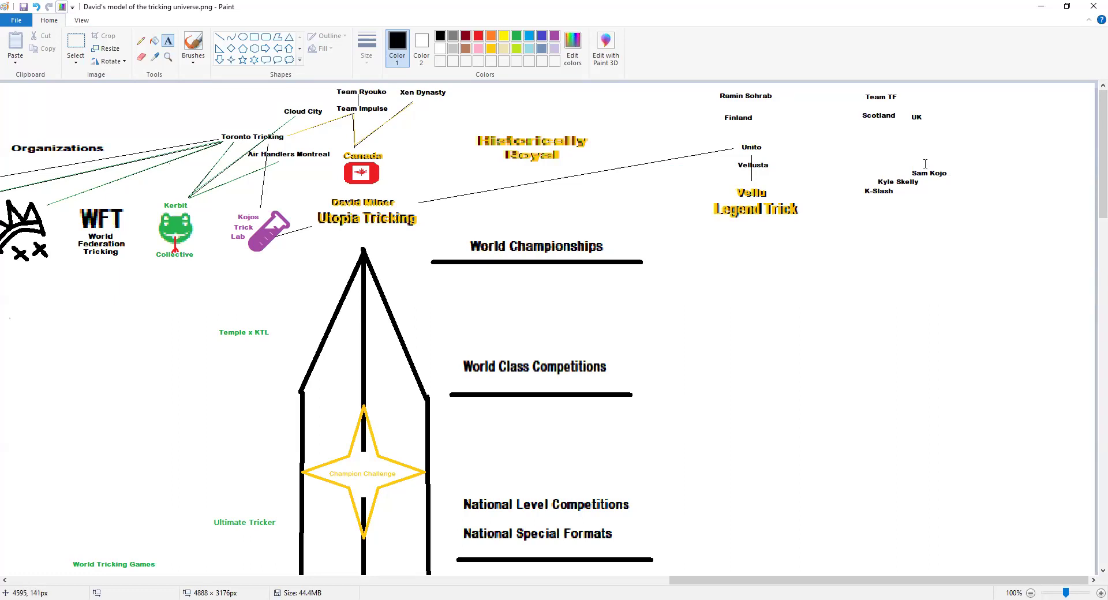
mouse_move(903, 145)
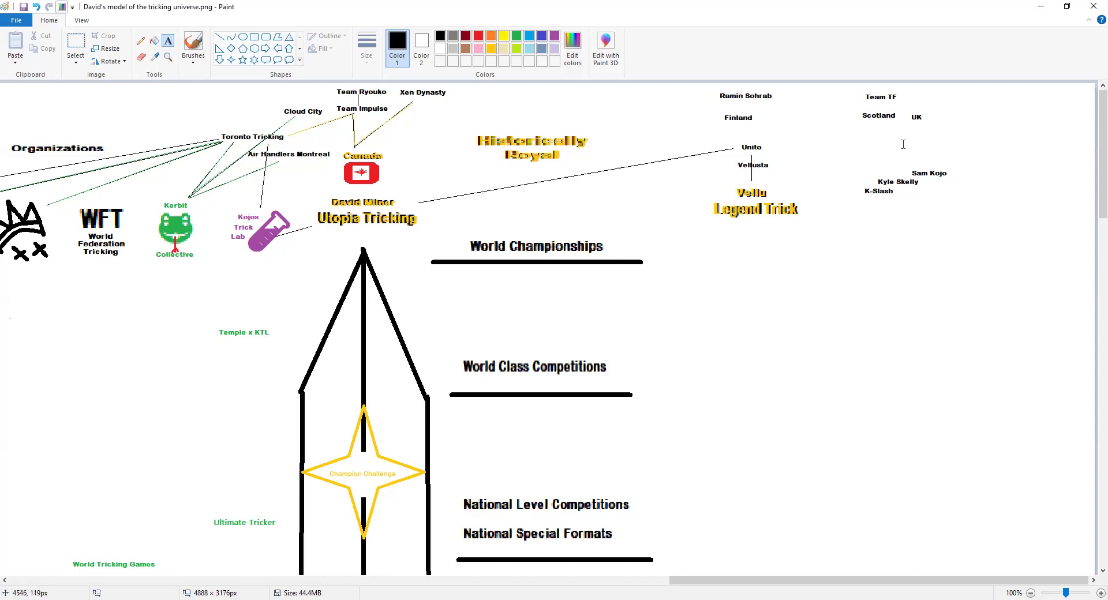
mouse_move(809, 73)
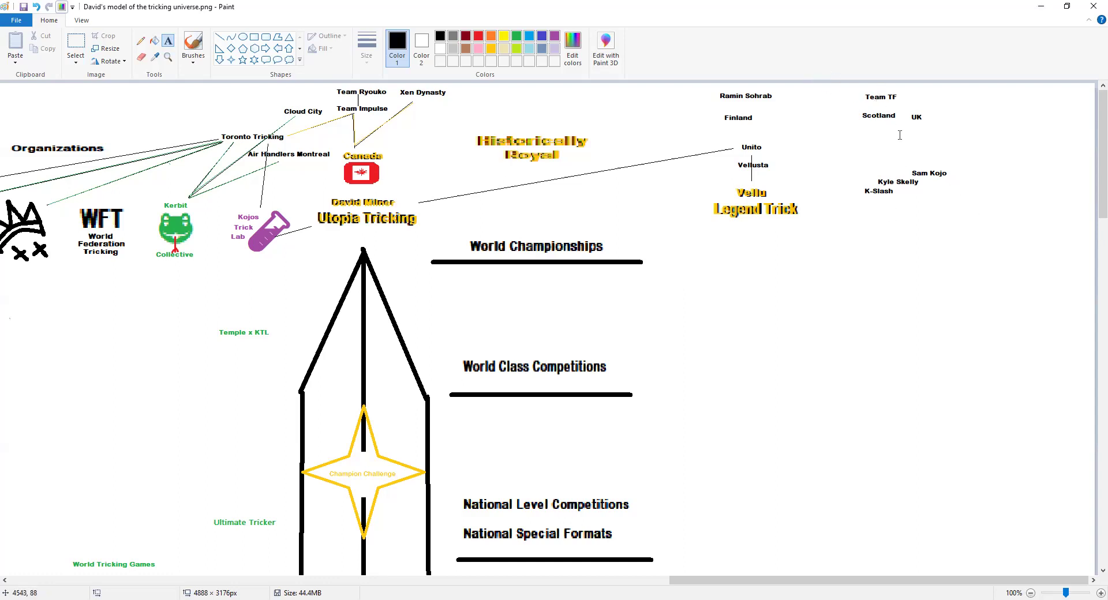
mouse_move(899, 172)
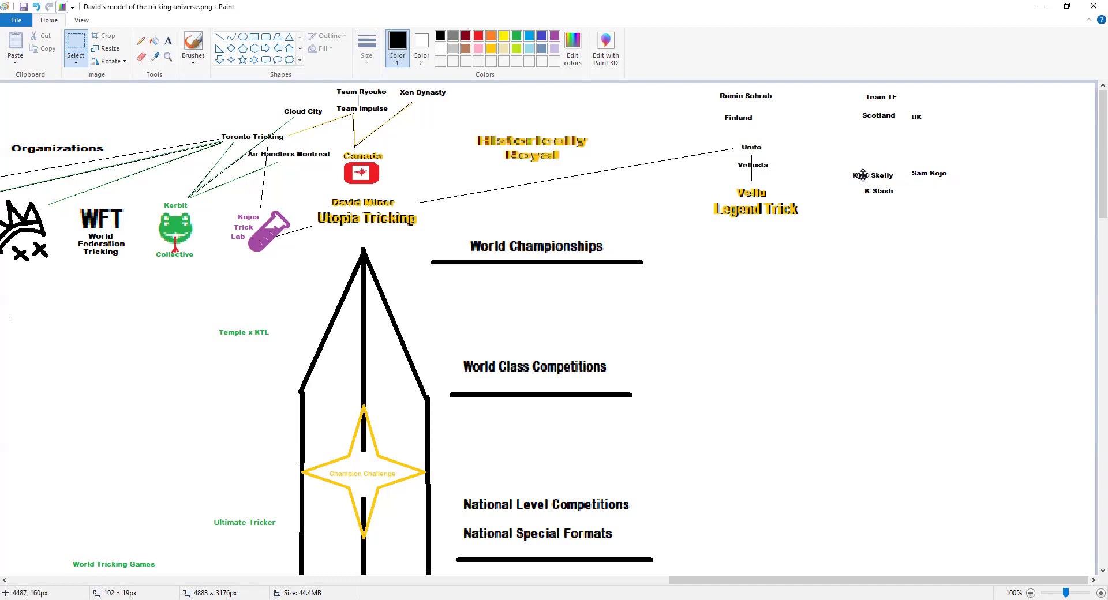
Drag an athlete label into the staggered column below Scotland and UK.
drag(912, 167, 959, 184)
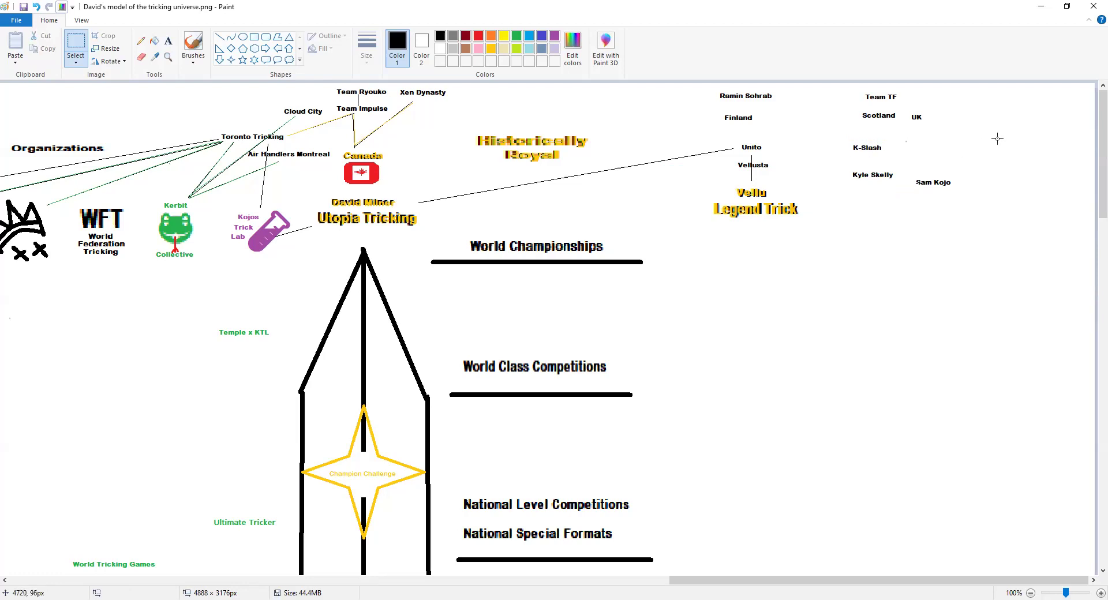
mouse_move(885, 98)
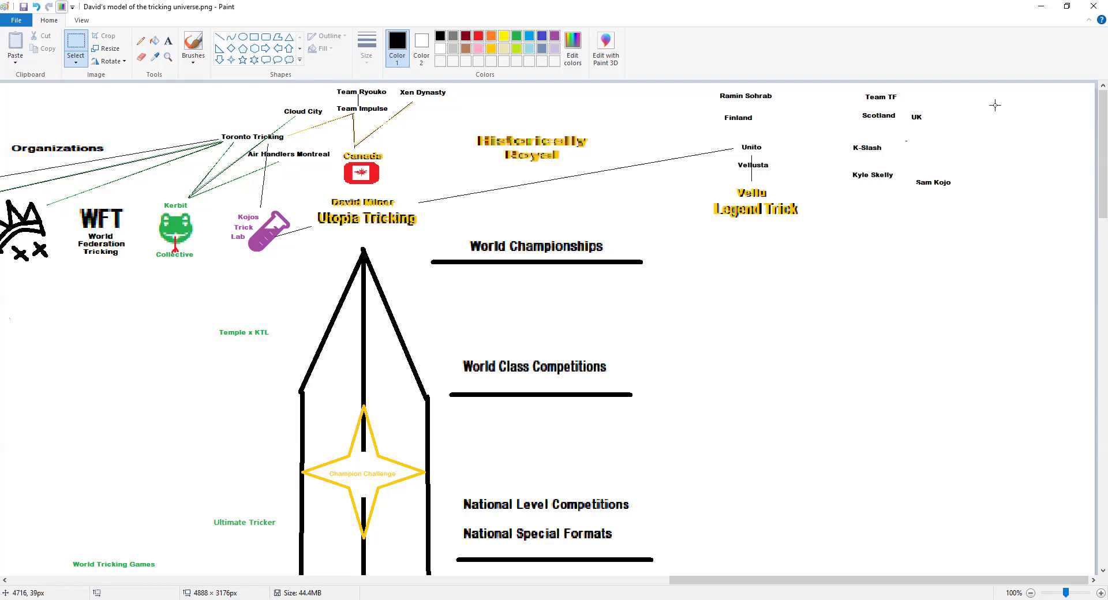
mouse_move(968, 130)
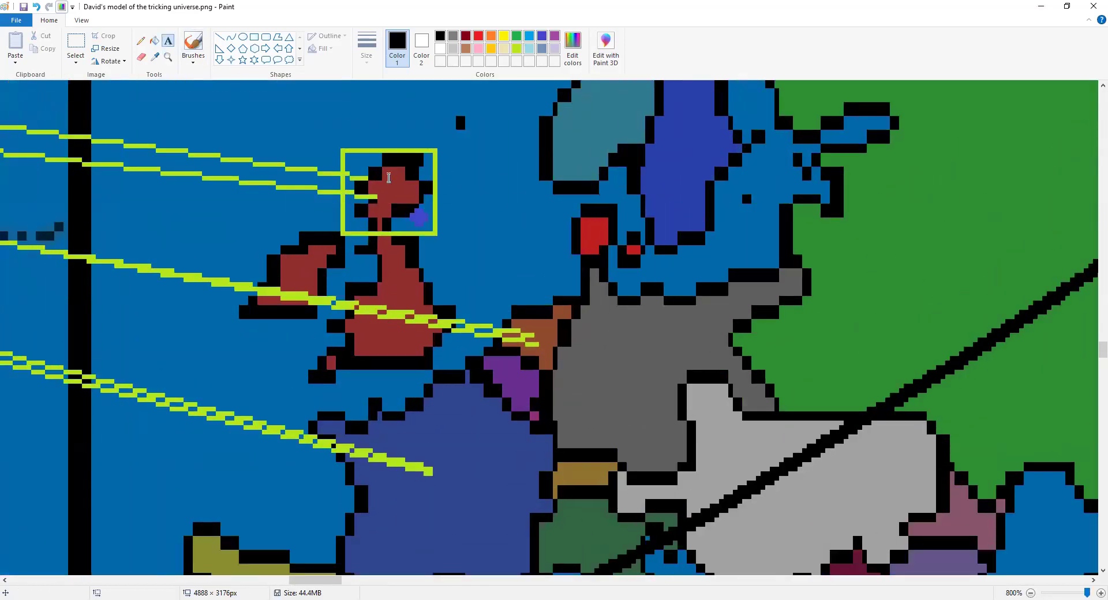
mouse_move(373, 139)
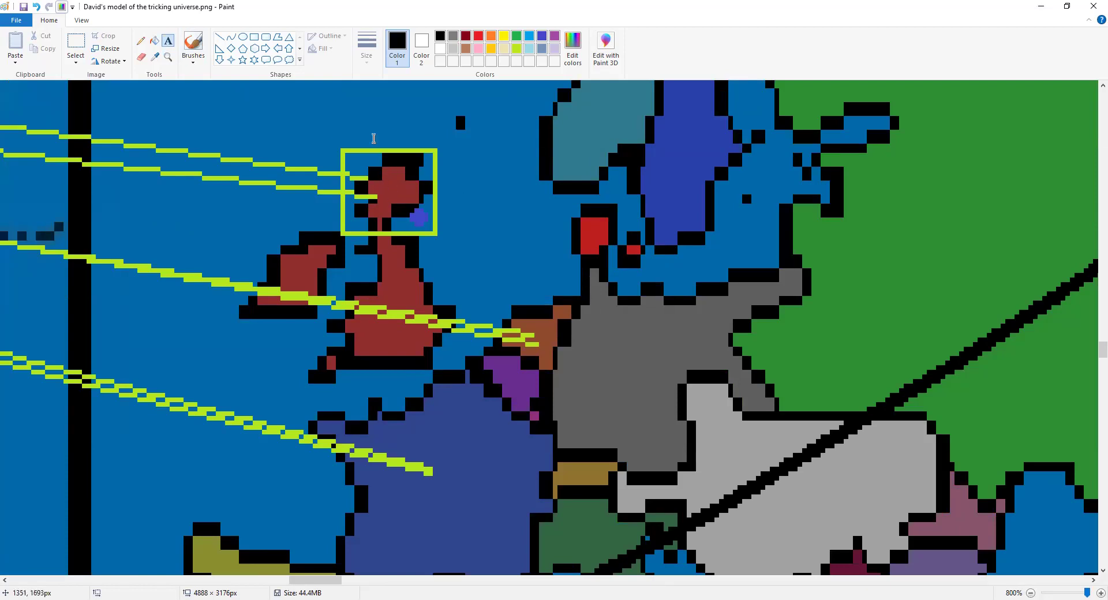
mouse_move(462, 203)
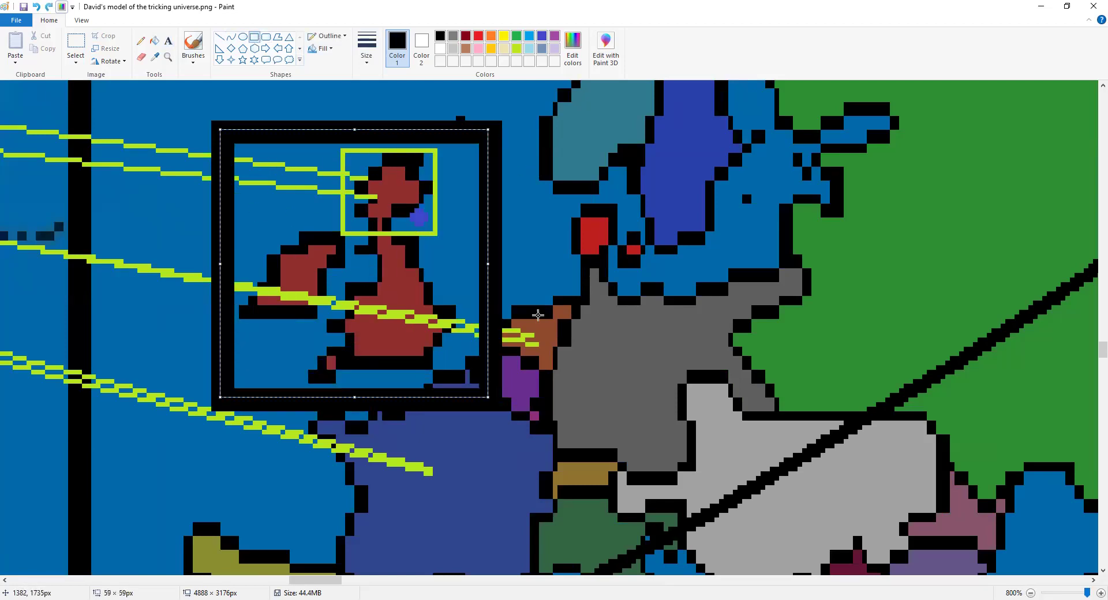
mouse_move(546, 220)
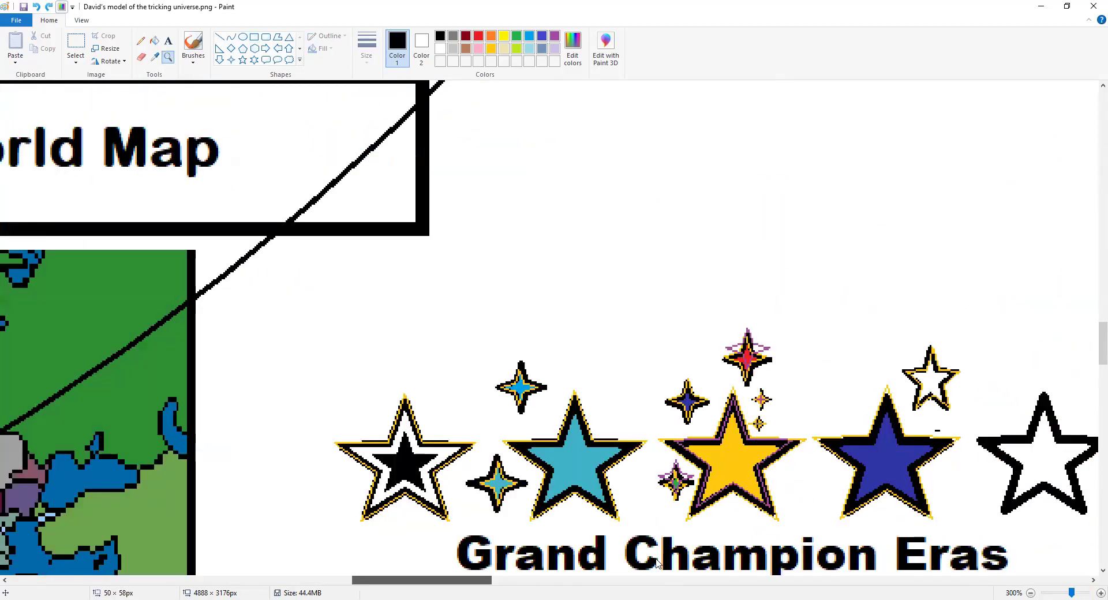
Draw a thick black rectangle around the K-Slash label, then zoom out to view the diagram.
scroll(down, 3)
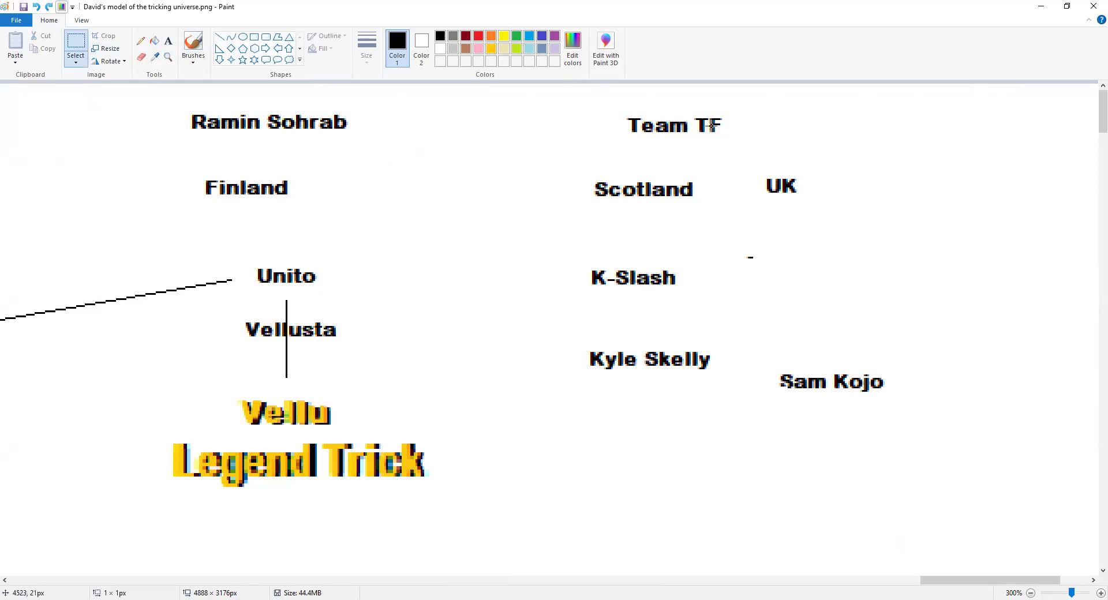
mouse_move(886, 146)
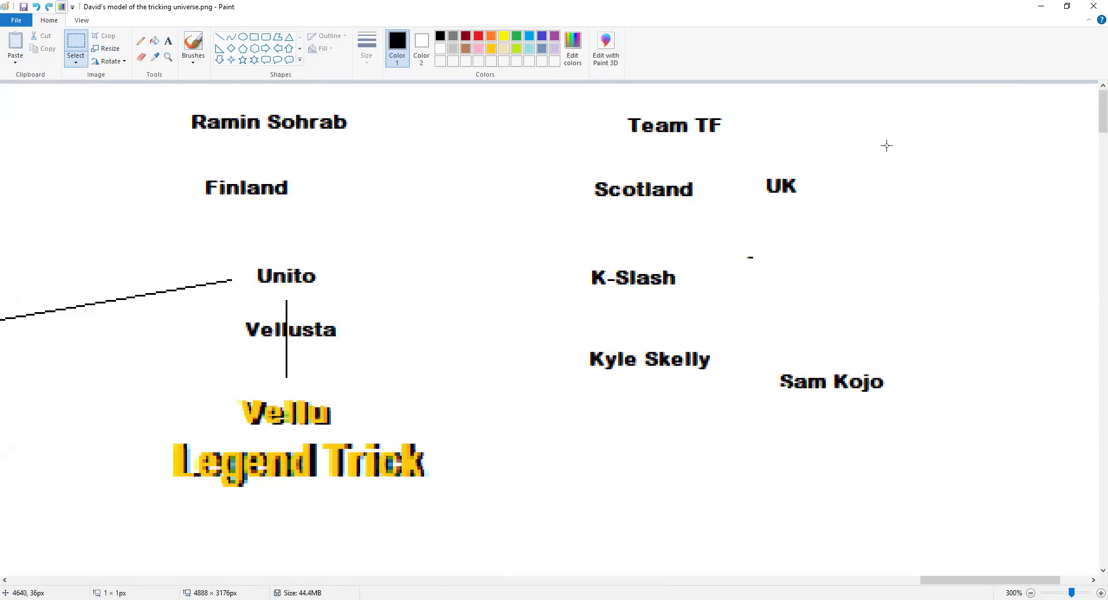
mouse_move(324, 183)
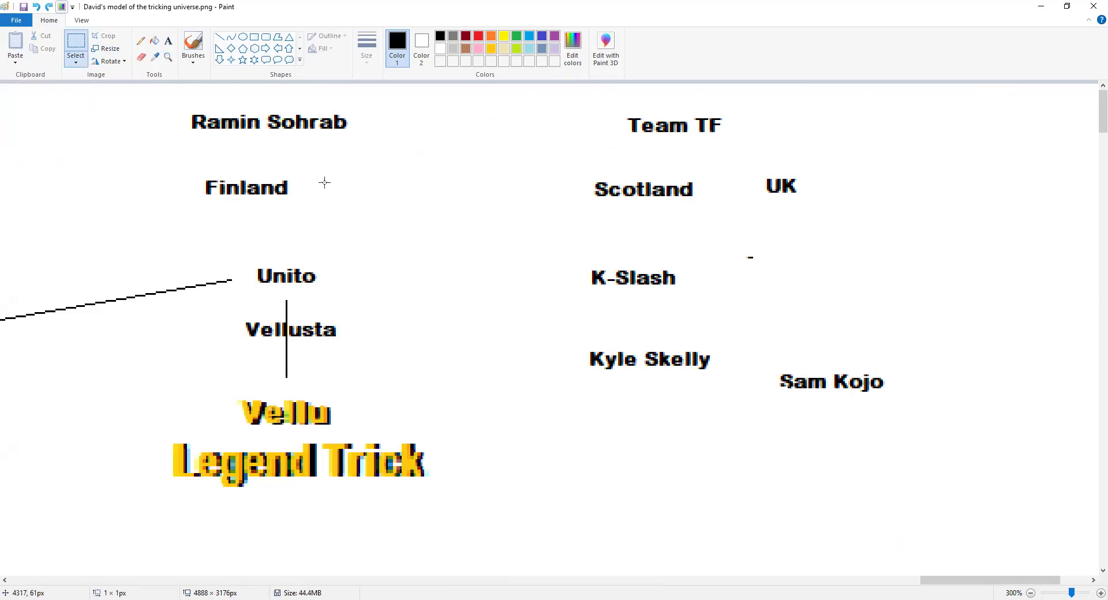
drag(562, 254, 766, 323)
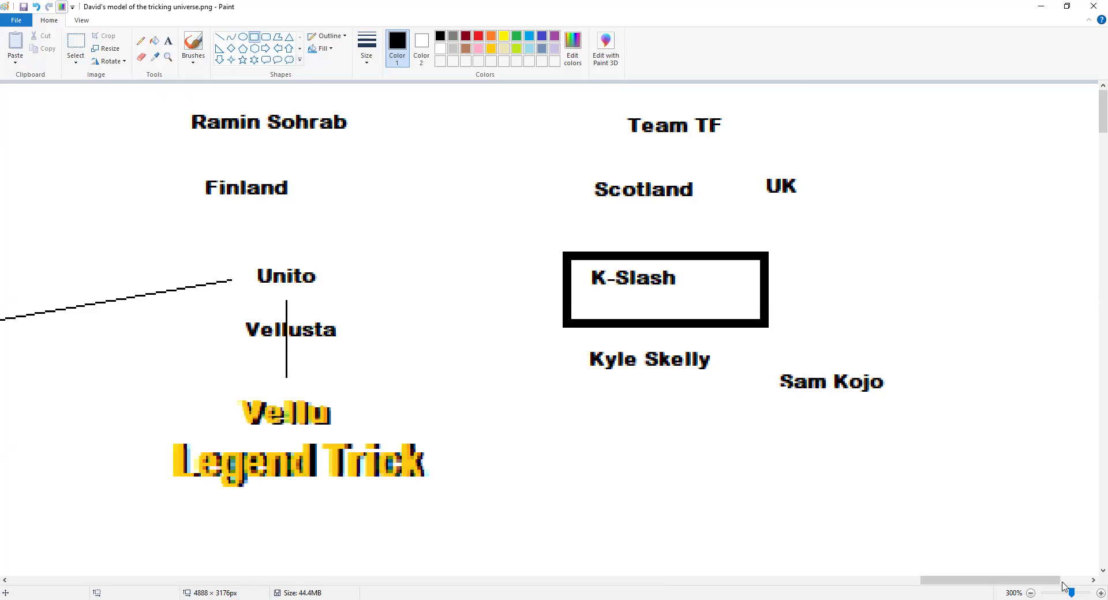
click(1031, 592)
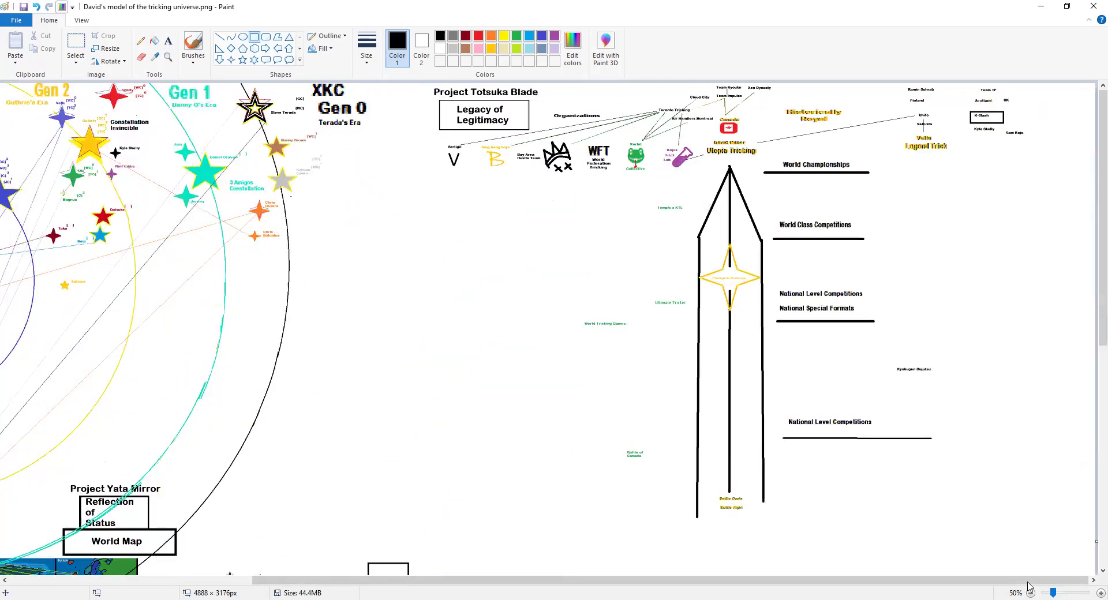
click(1034, 592)
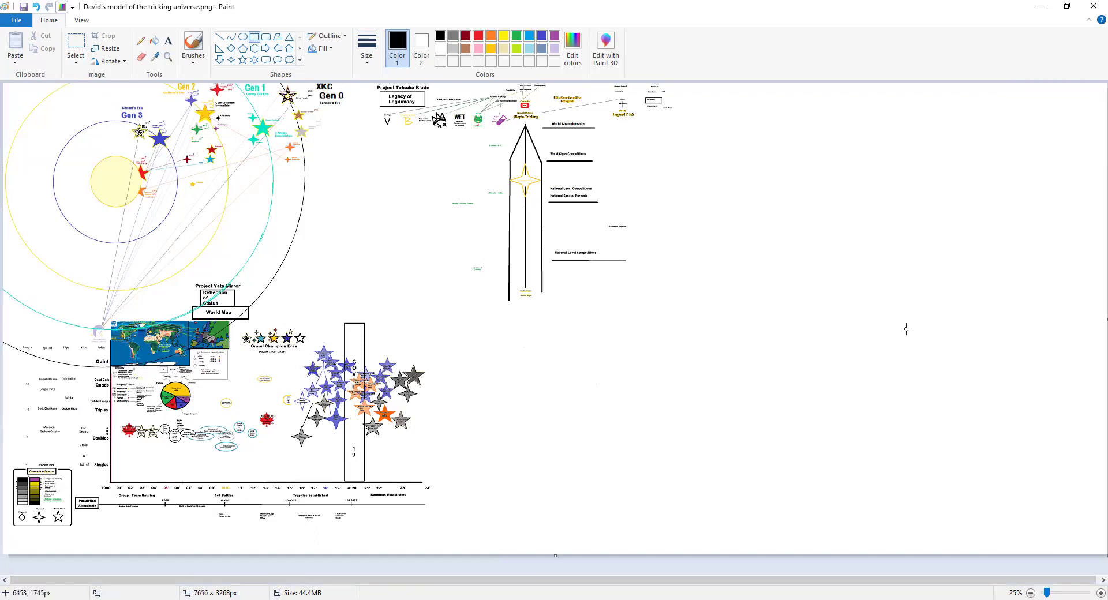
mouse_move(716, 114)
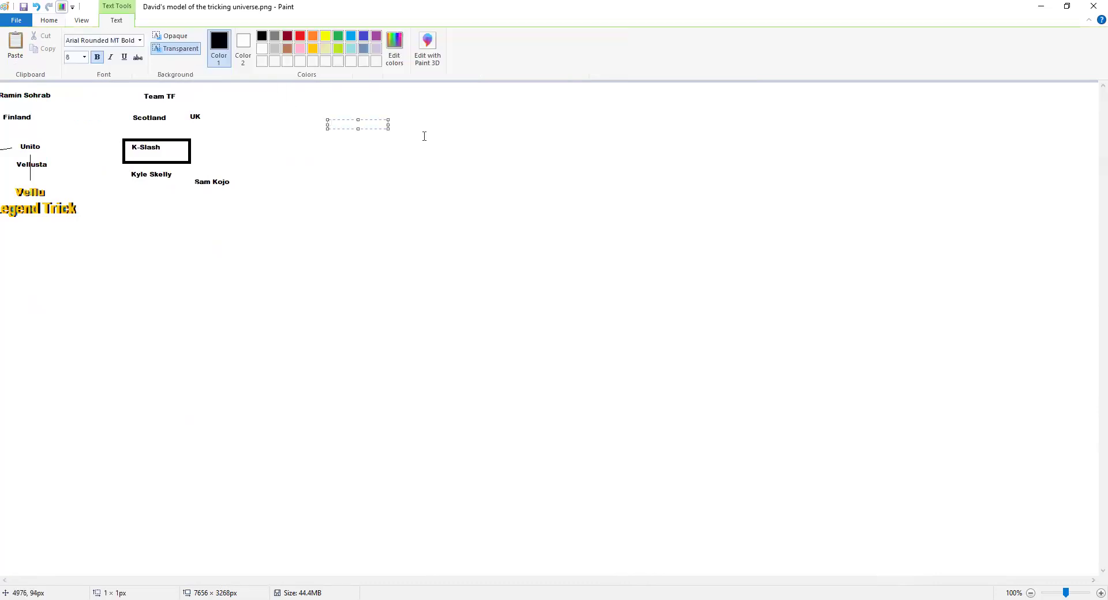
text(France)
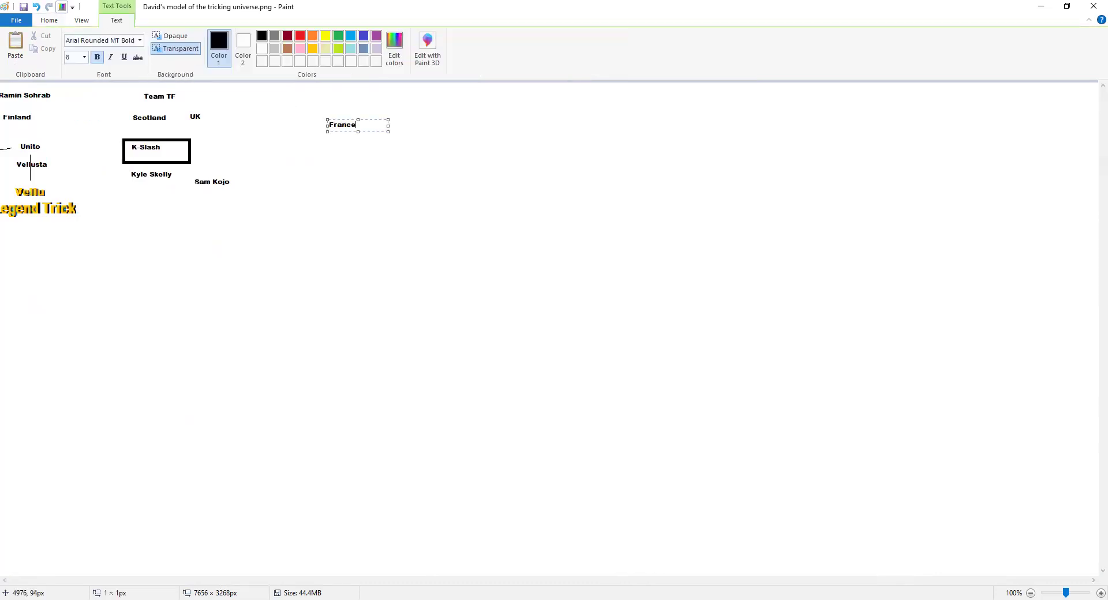
click(307, 164)
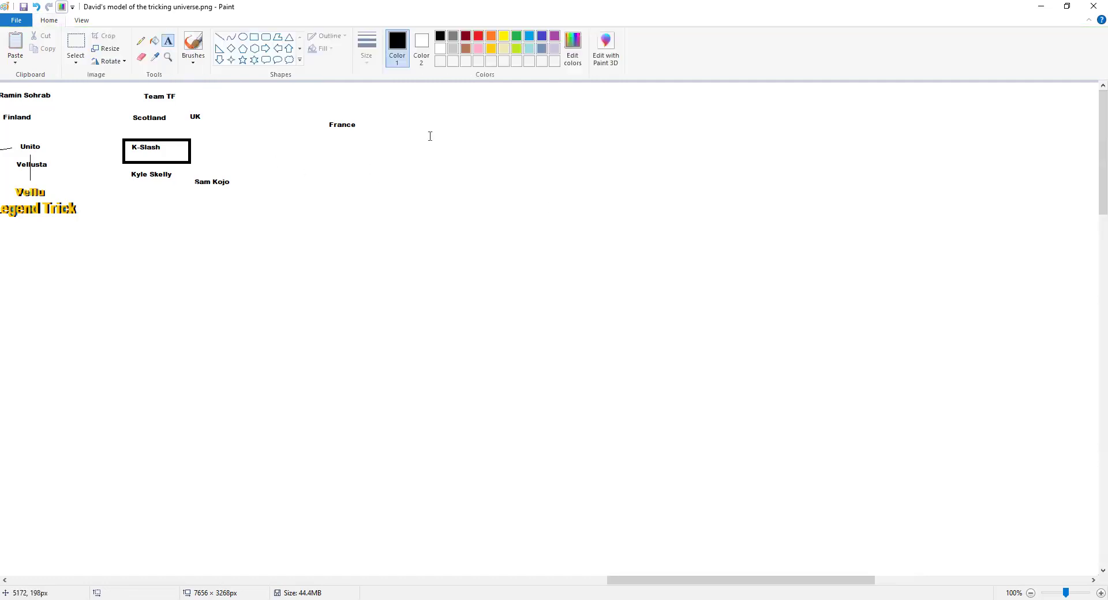
text(Striking Z)
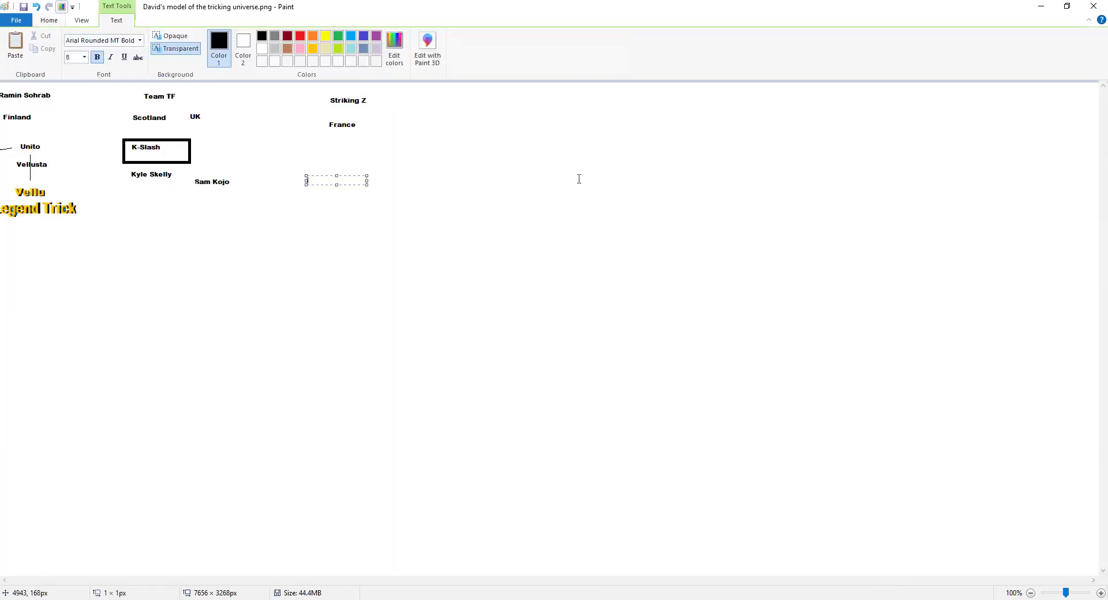
text(Chris Afonso)
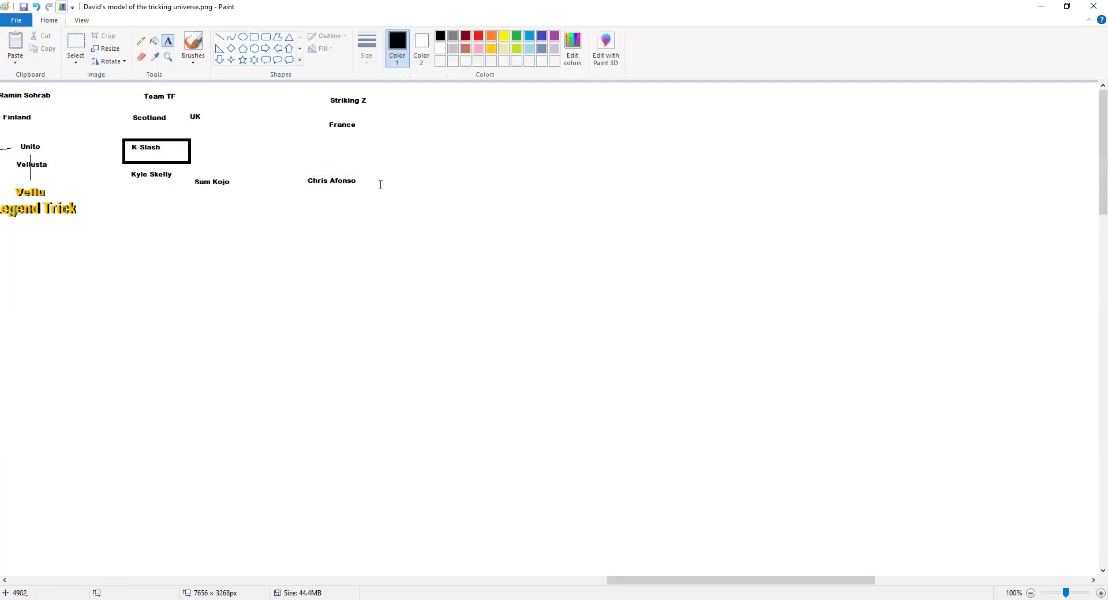
text(Trista)
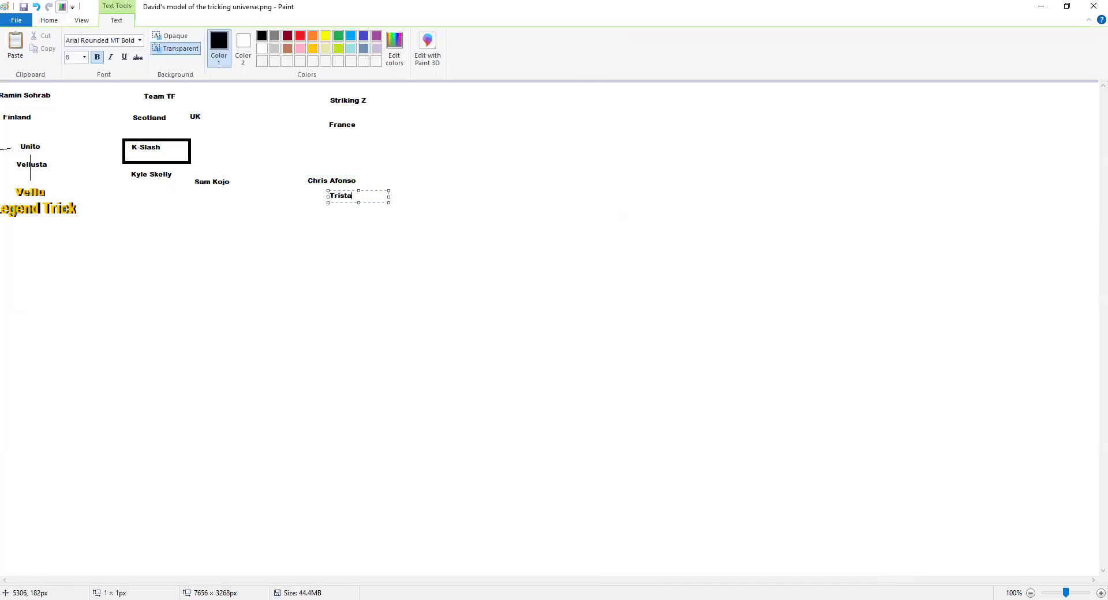
click(407, 173)
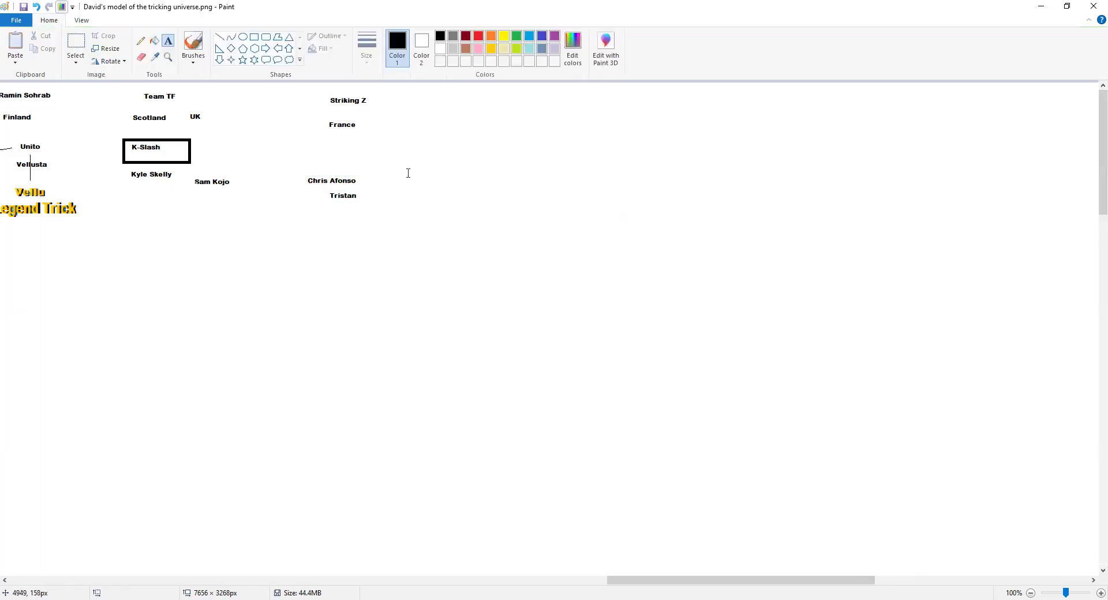
click(436, 177)
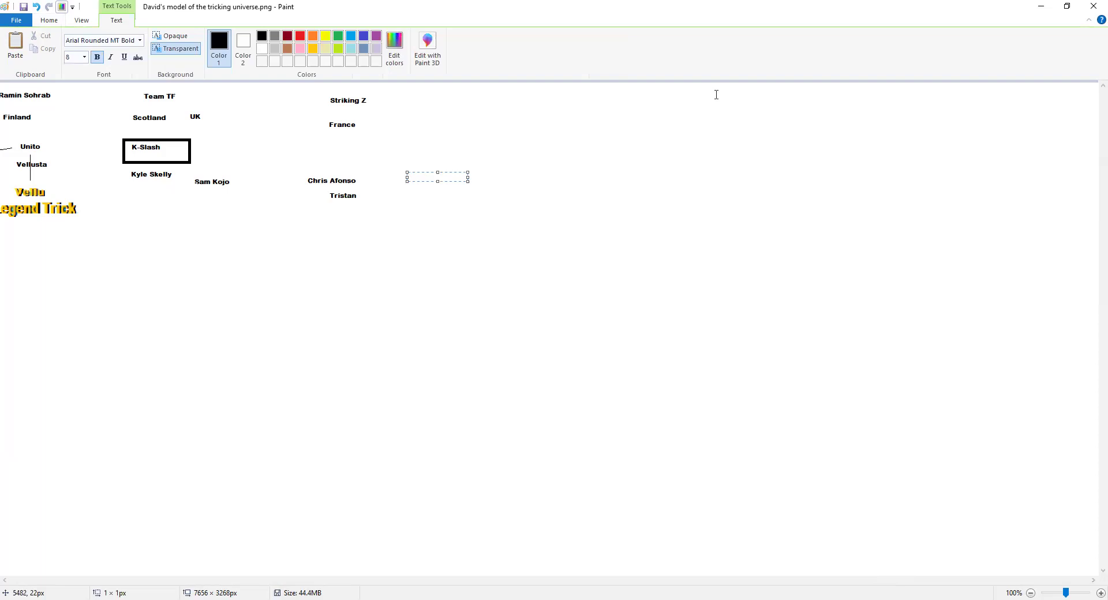
text(Marco Lindley)
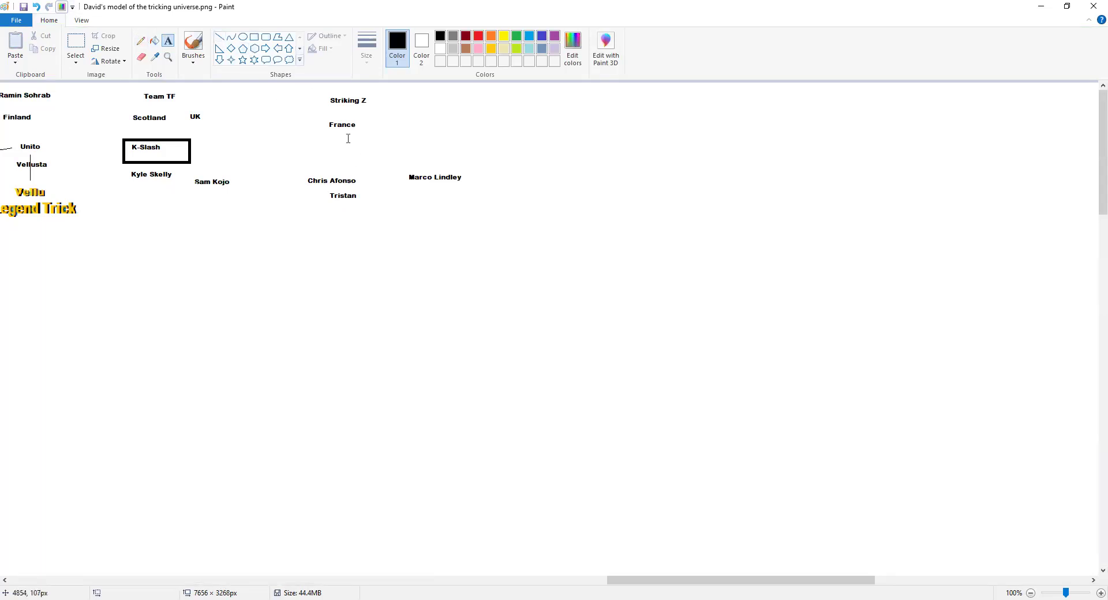
mouse_move(370, 169)
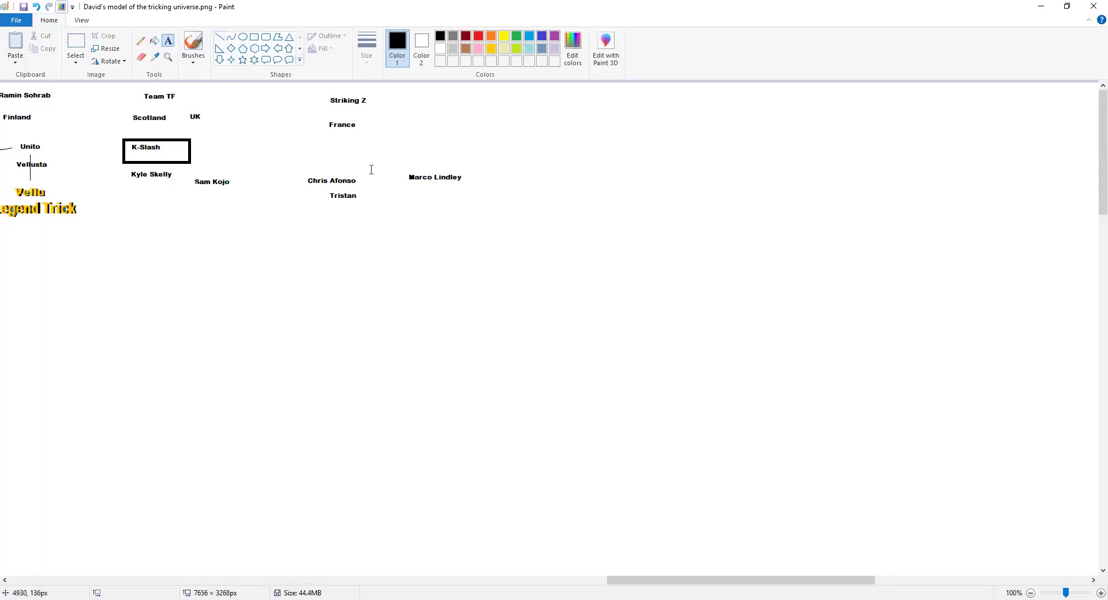
scroll(left, 3)
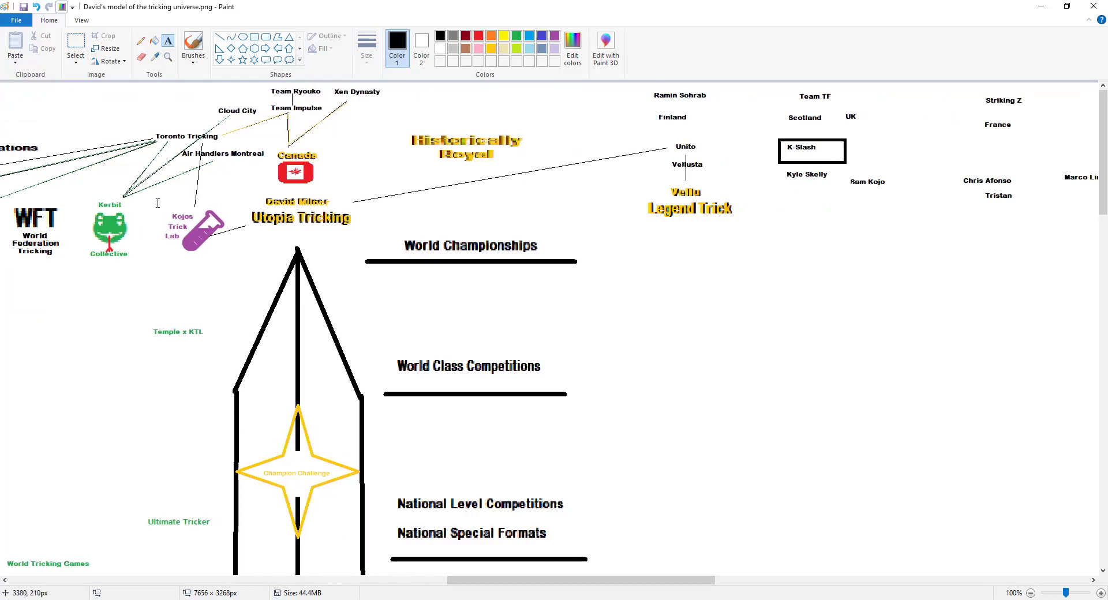
mouse_move(676, 349)
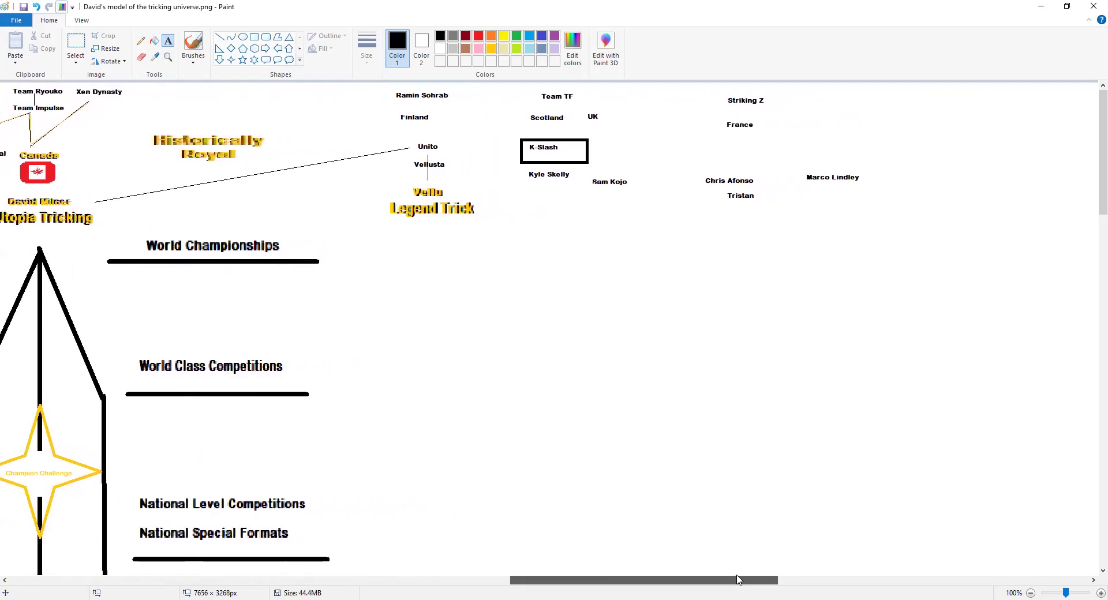
scroll(right, 3)
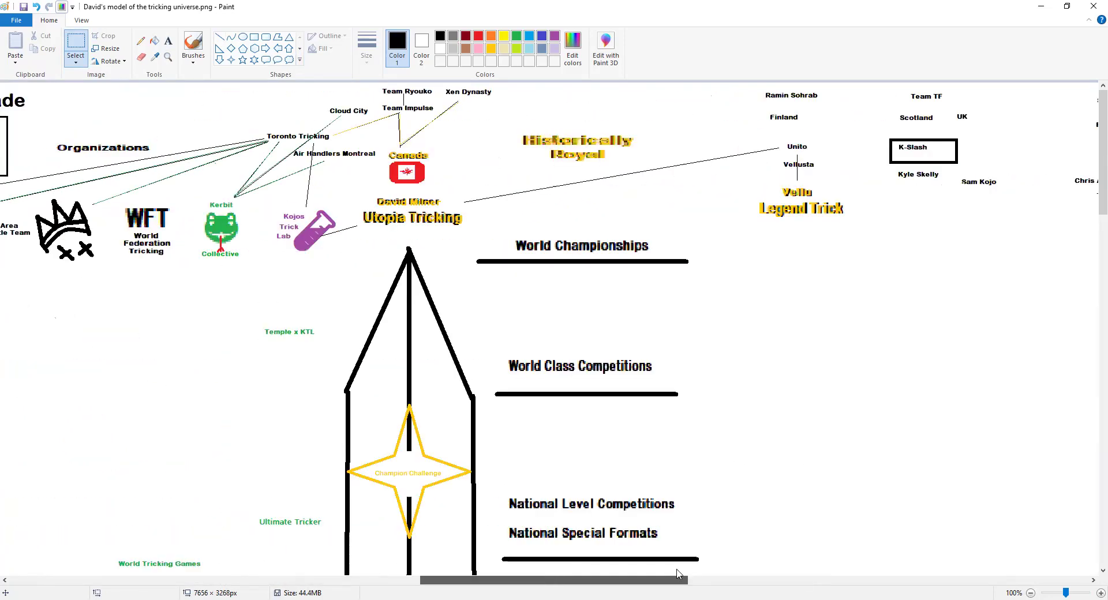
scroll(right, 3)
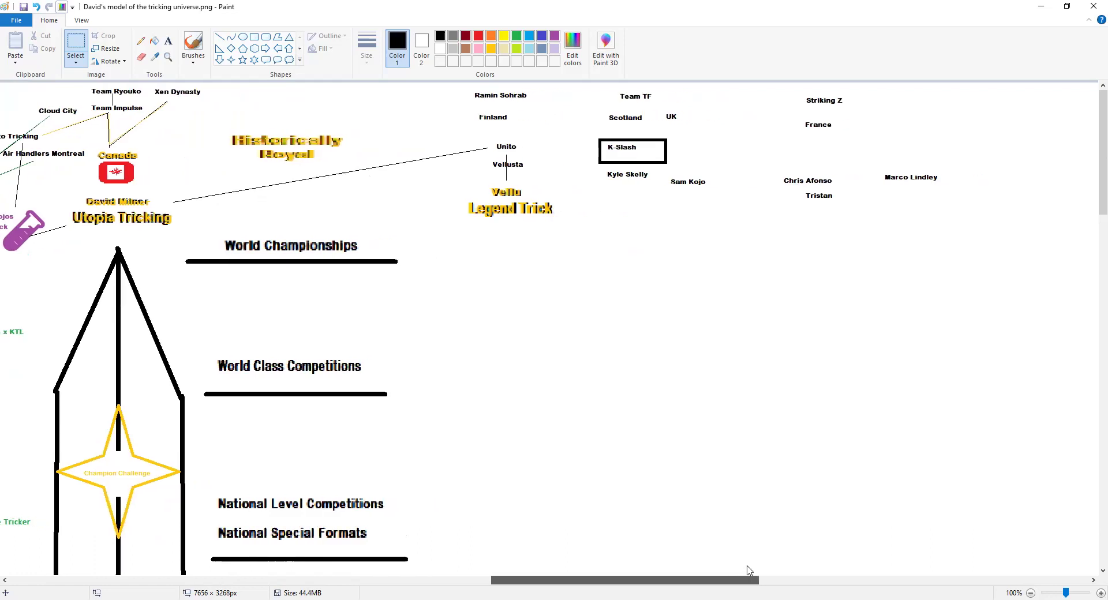
drag(622, 579, 766, 579)
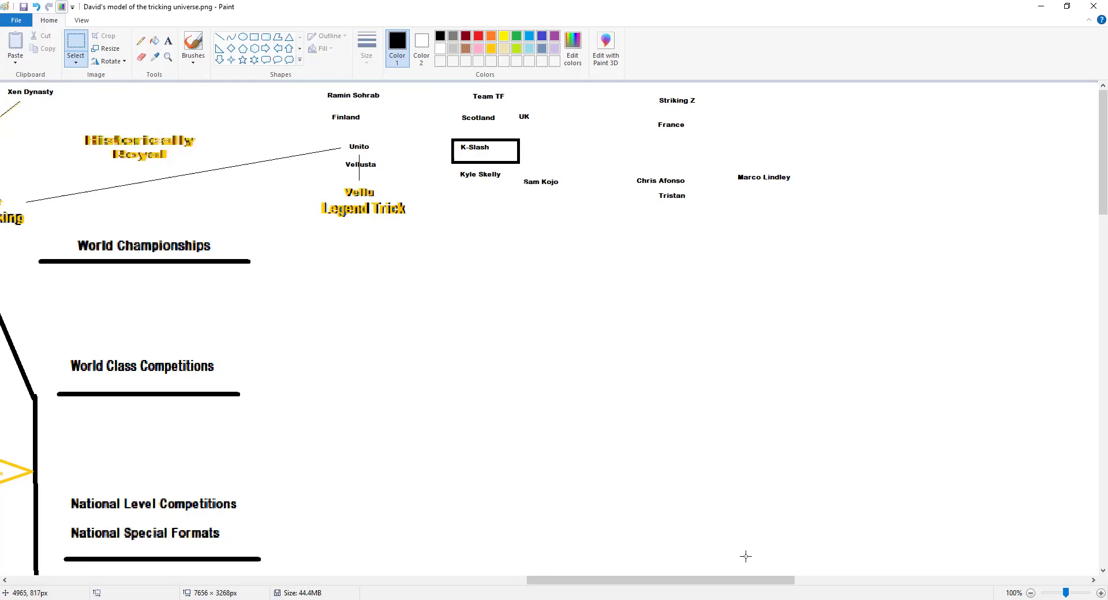
scroll(right, 3)
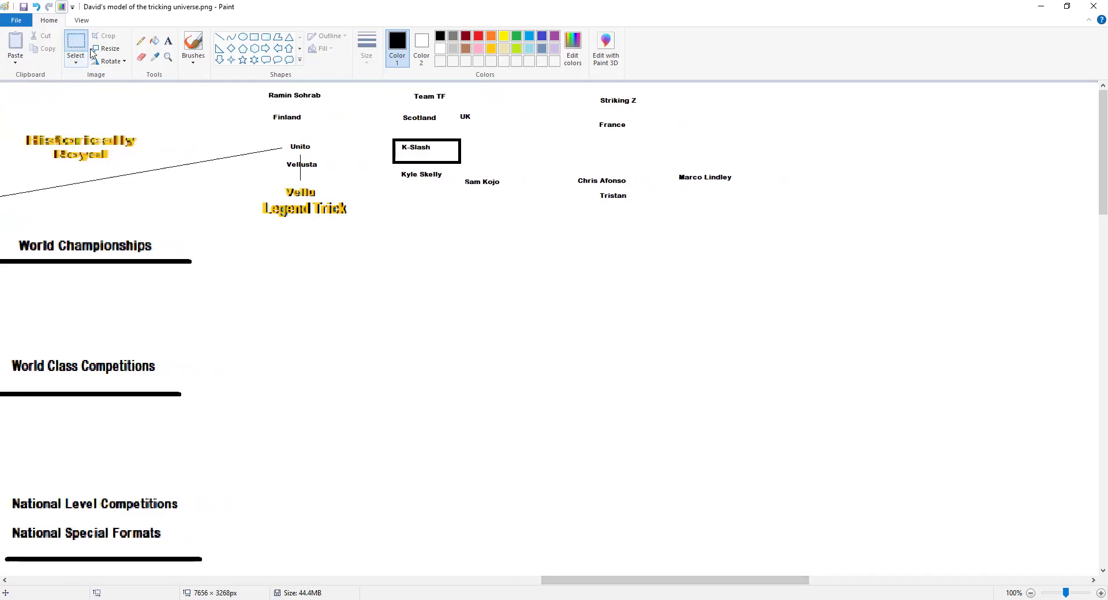
mouse_move(566, 85)
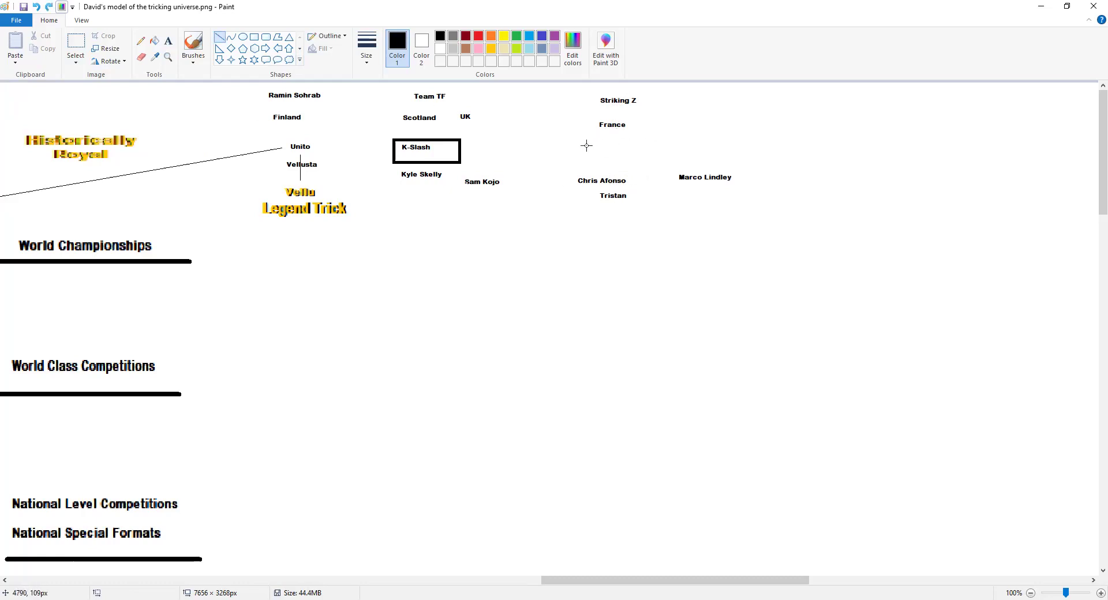
click(650, 163)
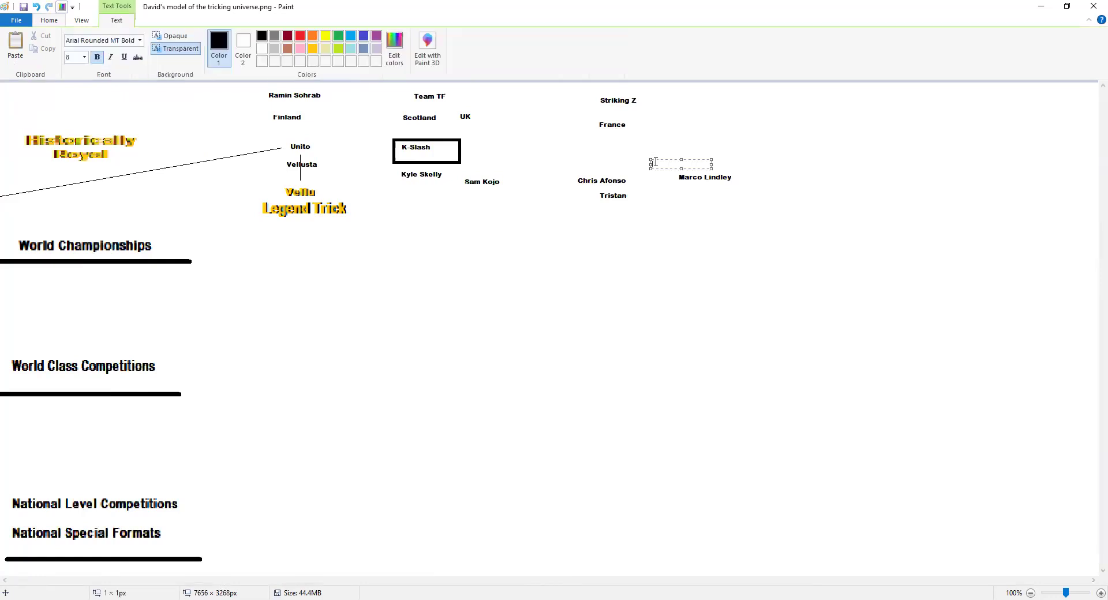
text(Vivian Youlou)
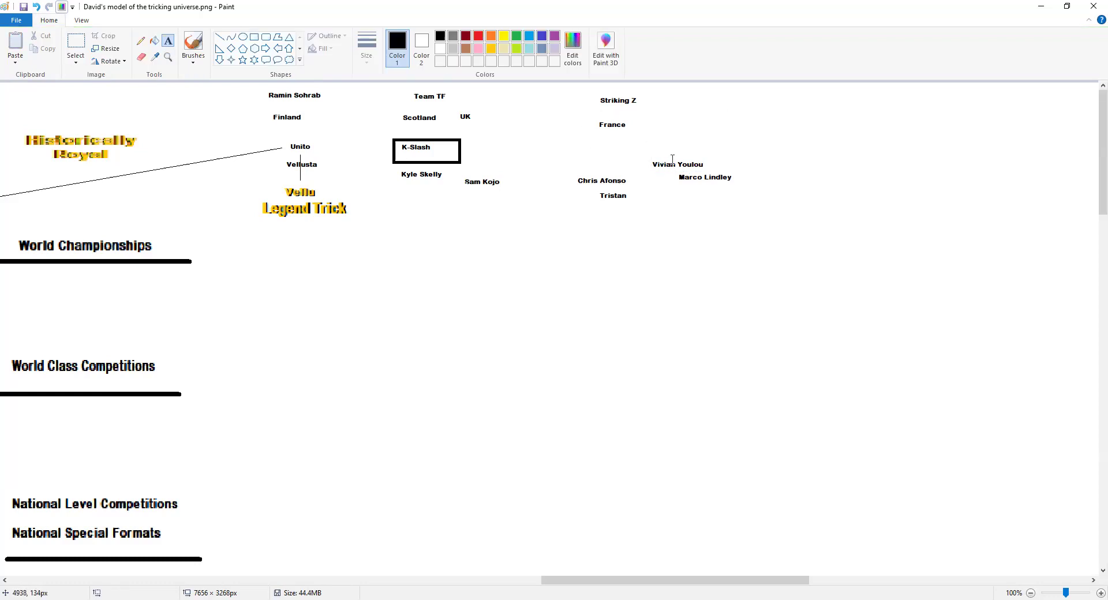
Place a red 'Trick Strong' label beside Vertigo in the organizations row, then return to France.
scroll(left, 3)
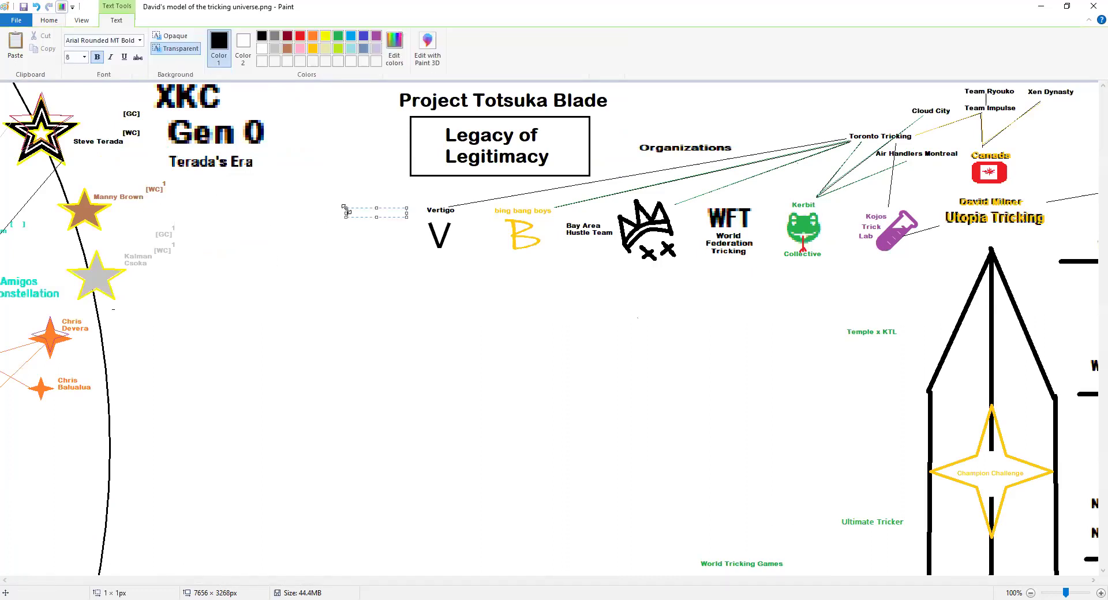
text(Trick Strong)
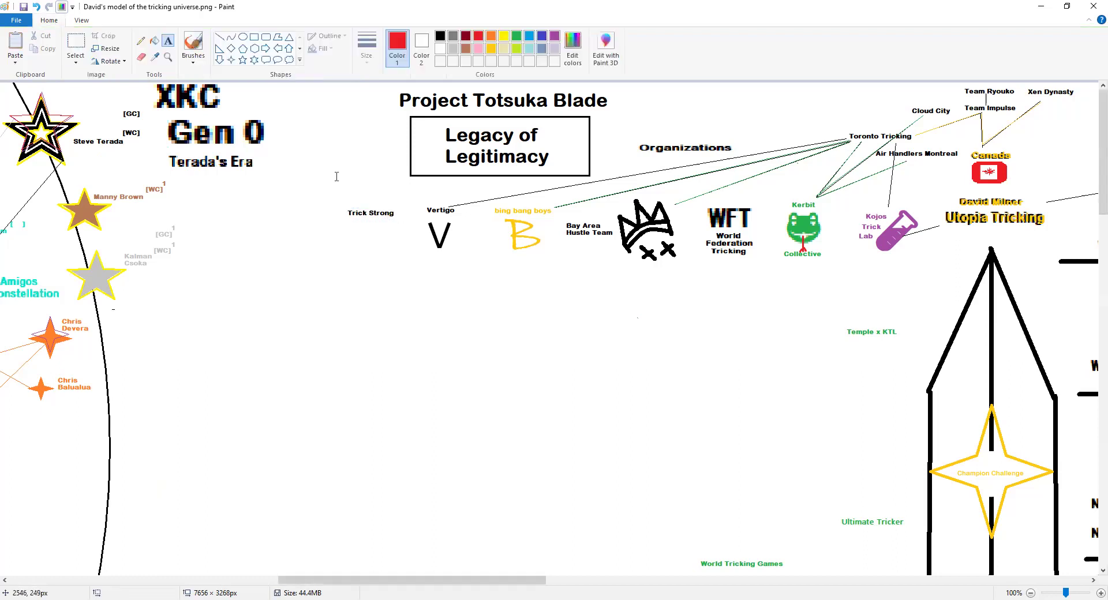
mouse_move(344, 215)
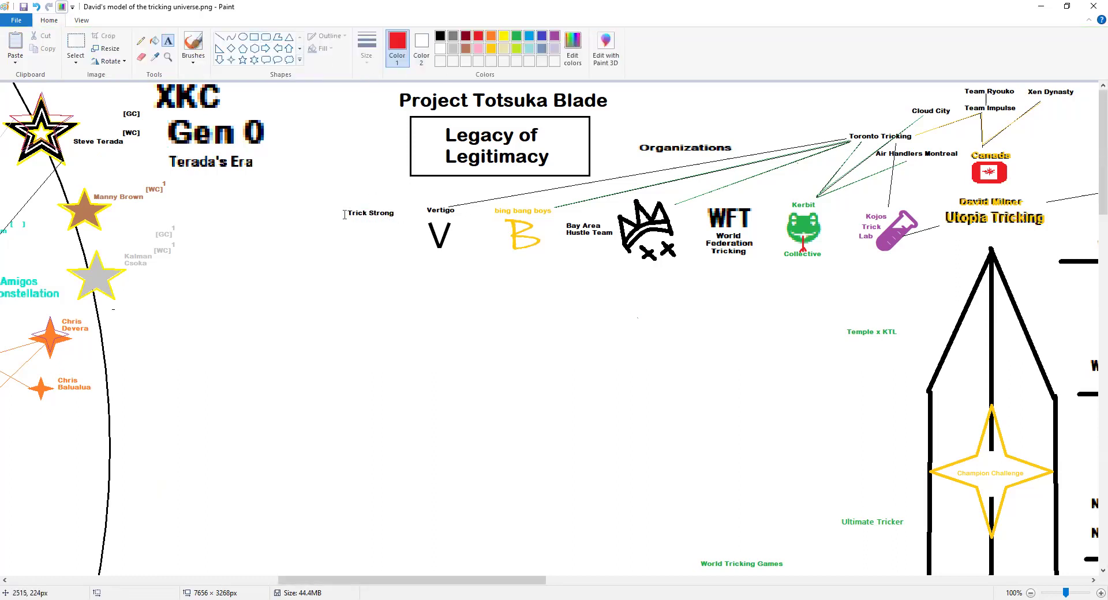
click(360, 218)
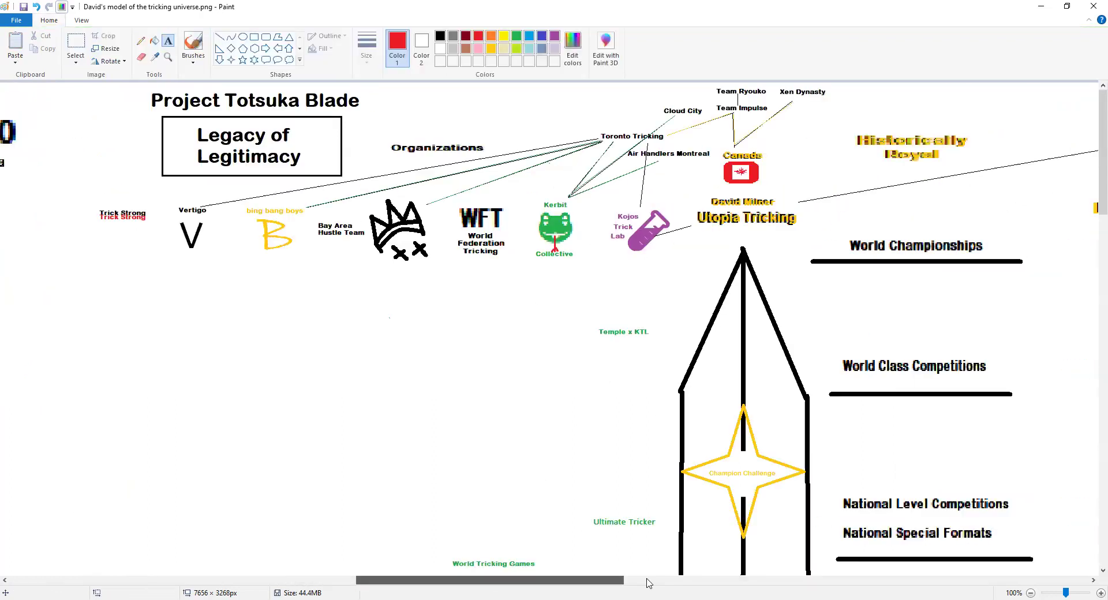
scroll(left, 3)
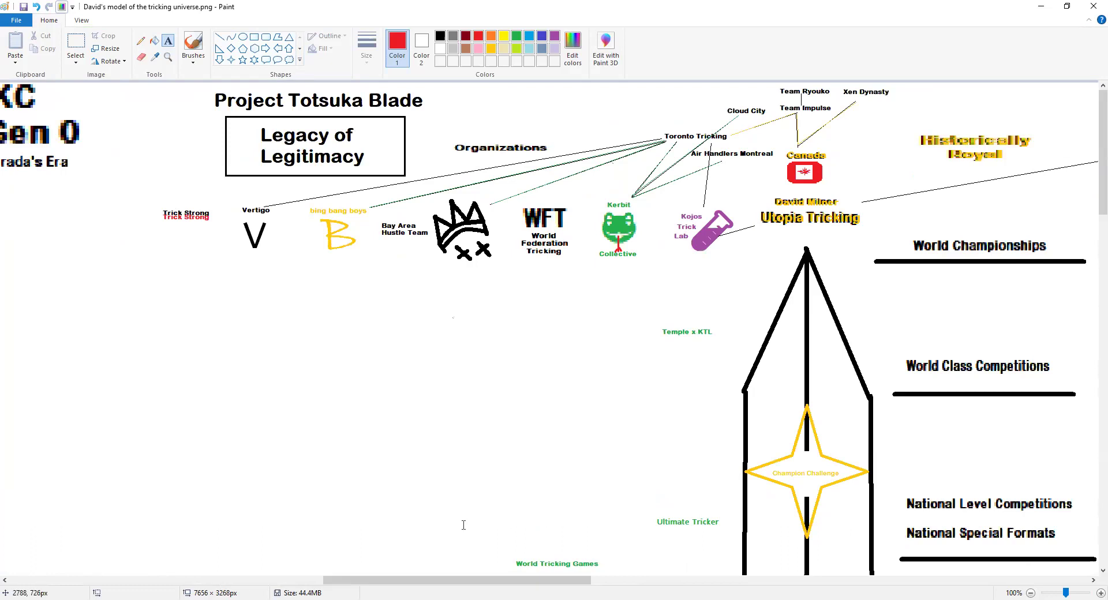
mouse_move(449, 478)
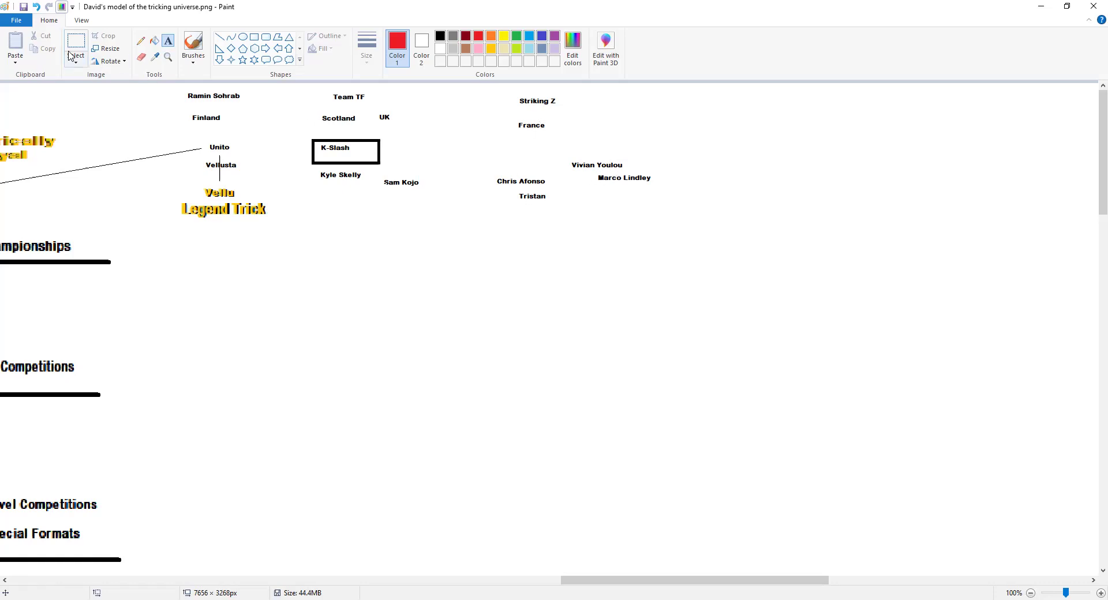
Enlarge the Chris Afonso and Tristan labels beyond the other France athlete names.
drag(486, 170, 558, 189)
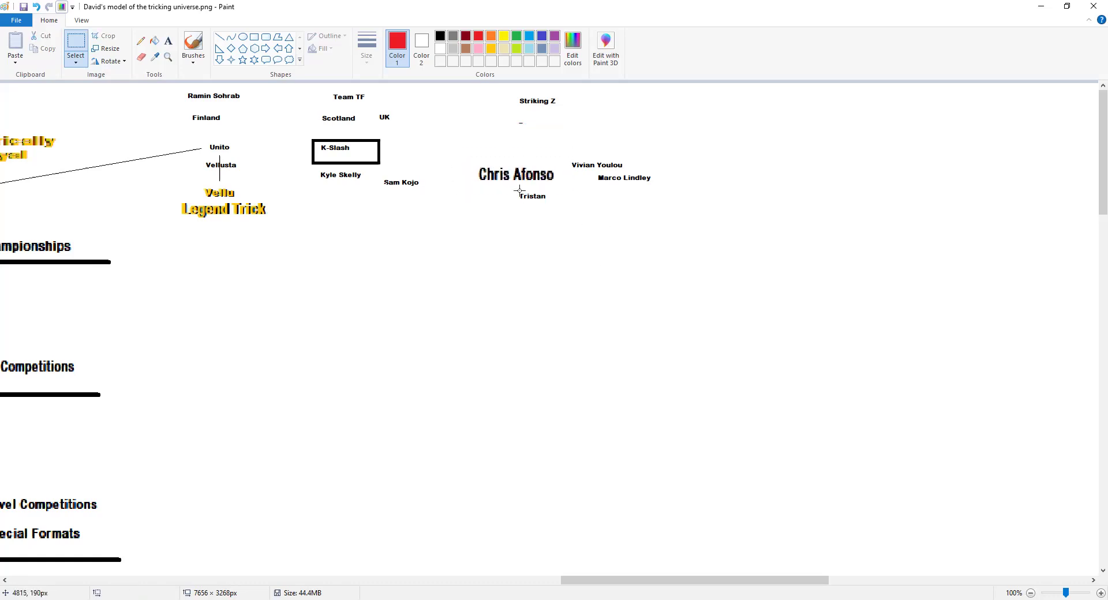
drag(514, 189, 586, 223)
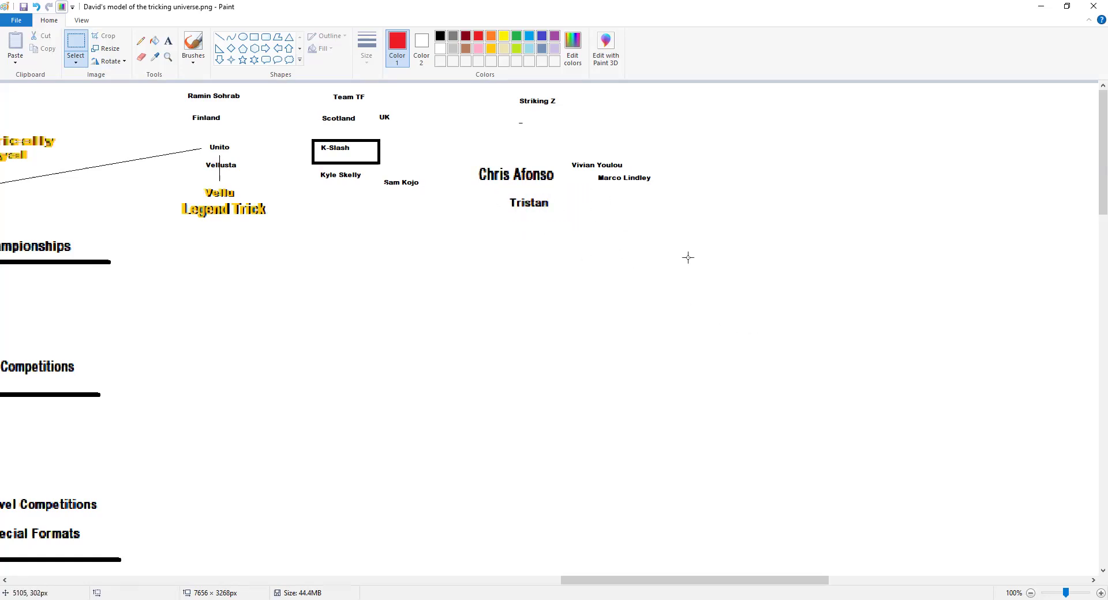
mouse_move(779, 215)
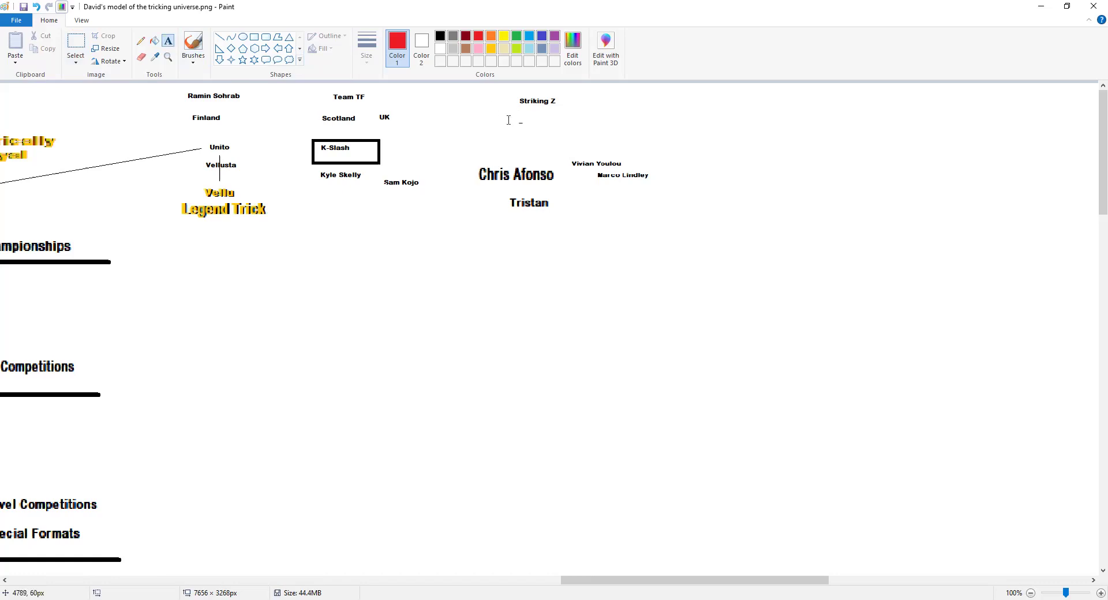
Retype the 'France' label beneath Striking Z and commit it.
text(France)
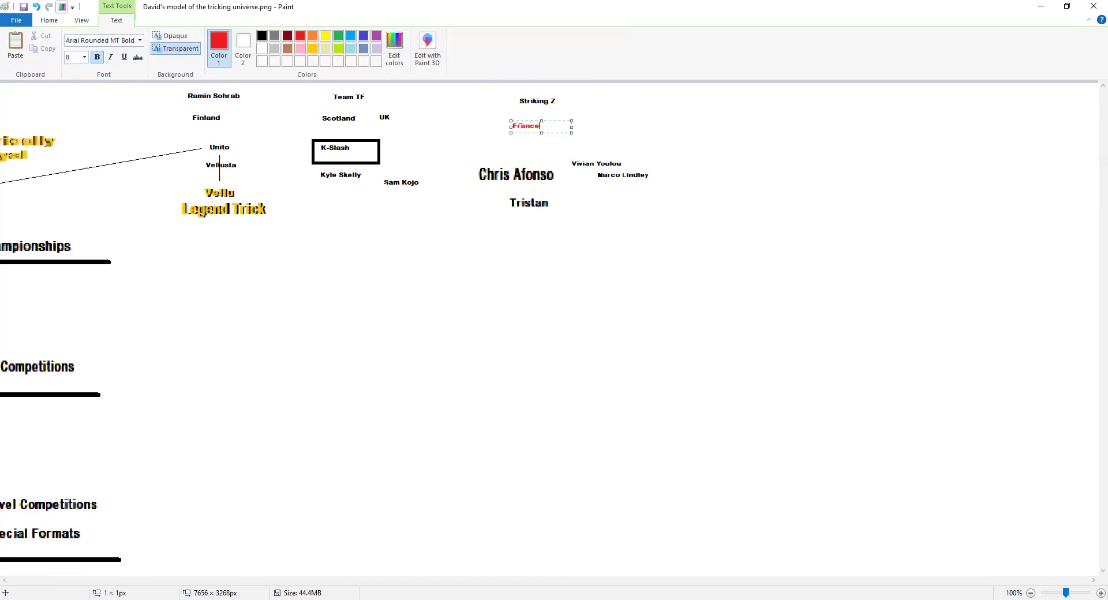
click(86, 97)
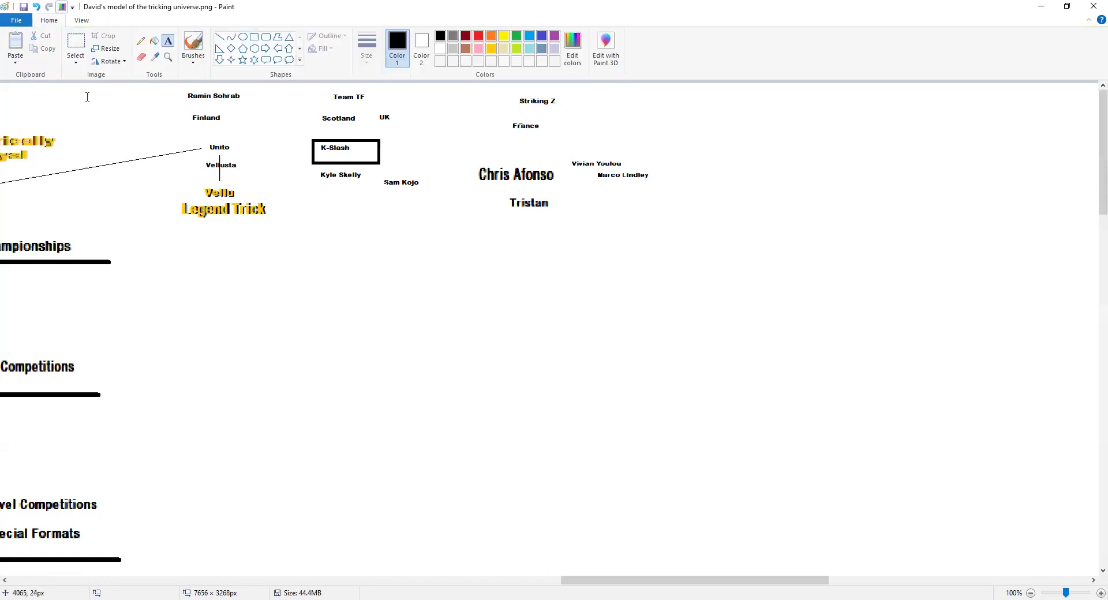
click(499, 281)
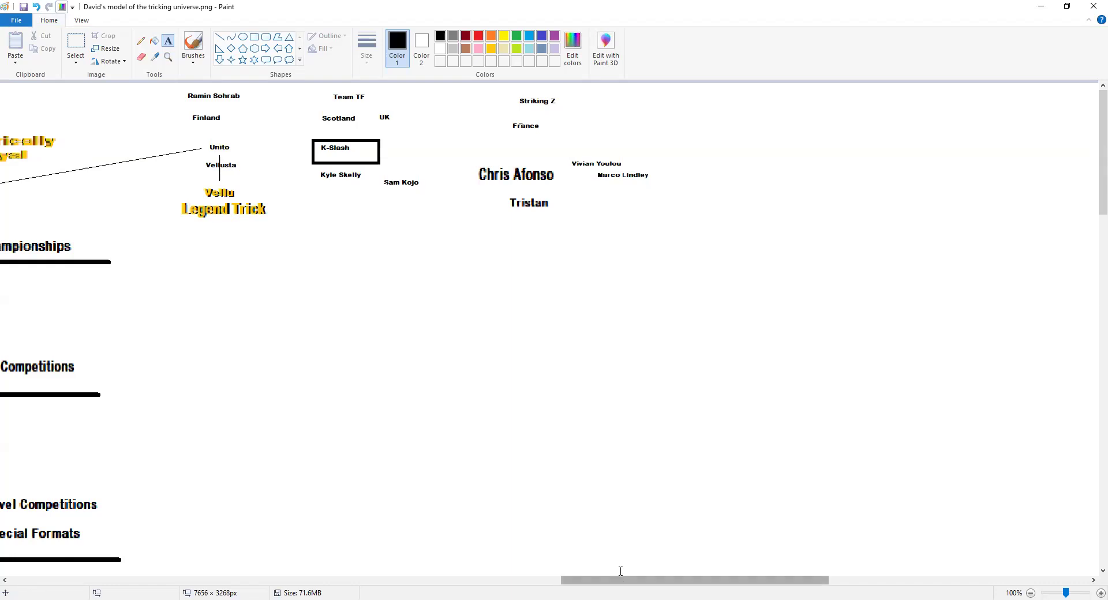
mouse_move(624, 585)
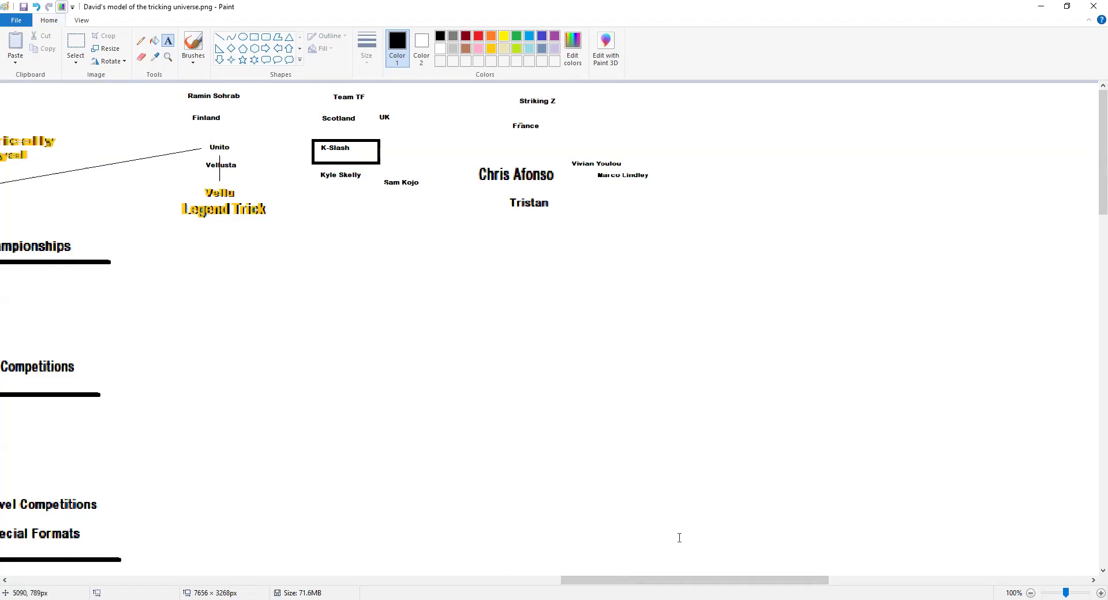
mouse_move(419, 413)
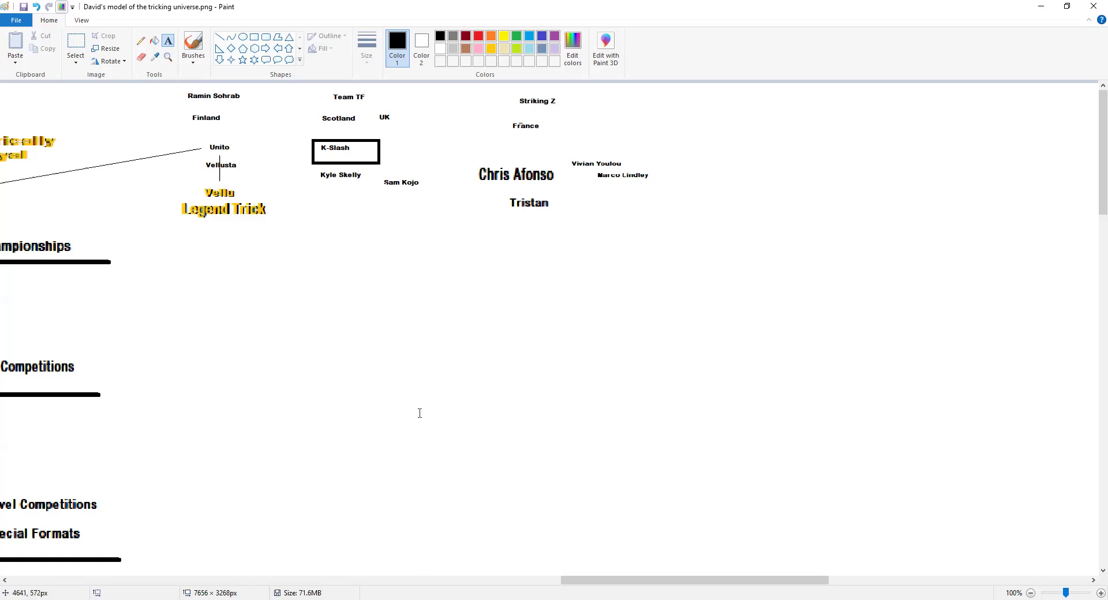
drag(812, 580, 622, 580)
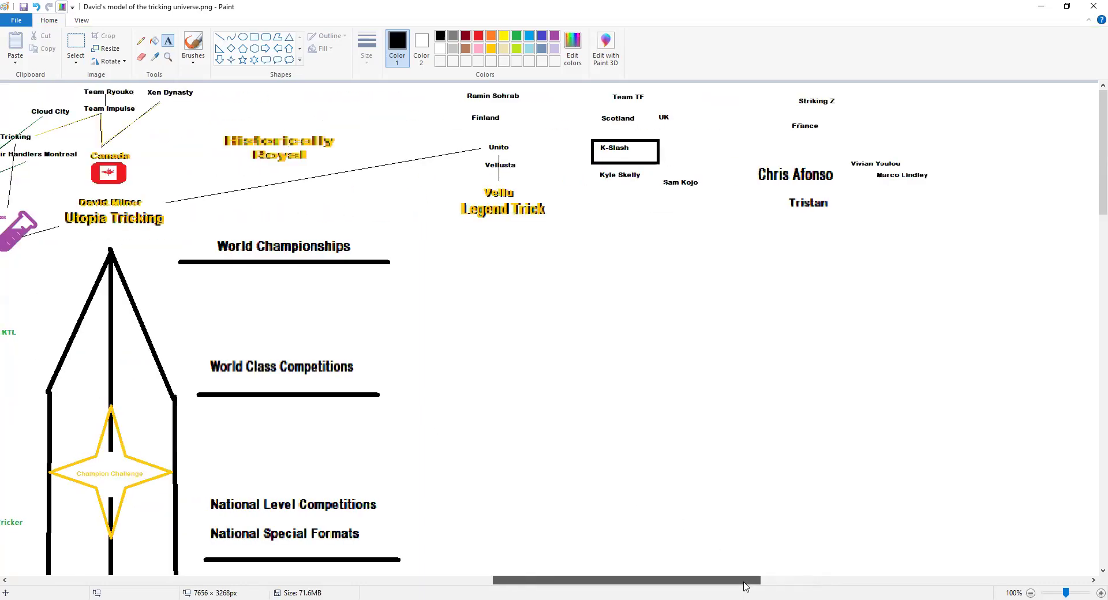
scroll(right, 3)
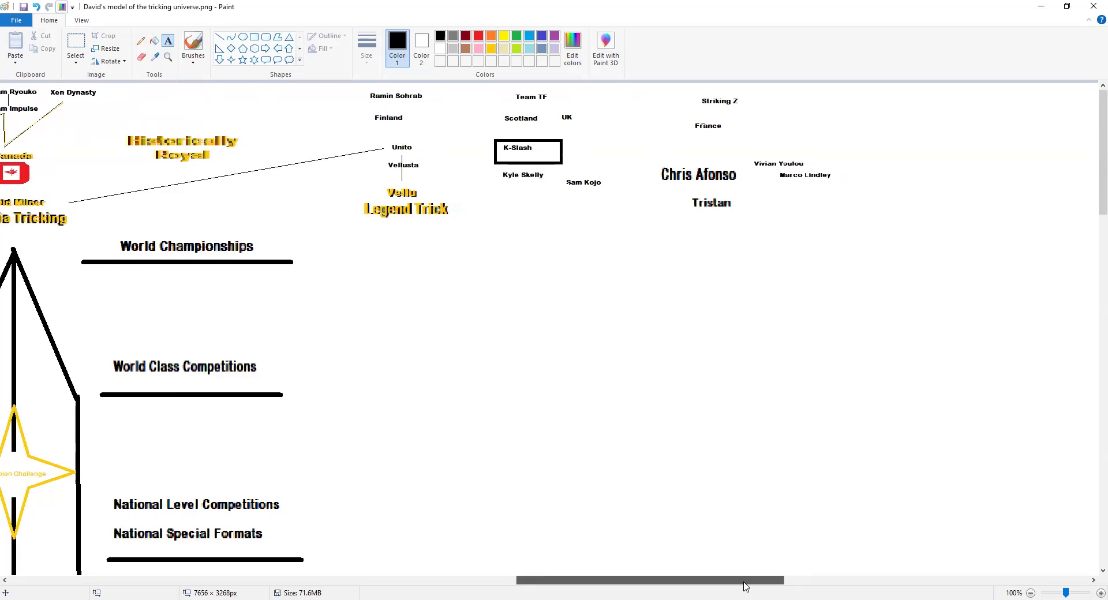
scroll(left, 3)
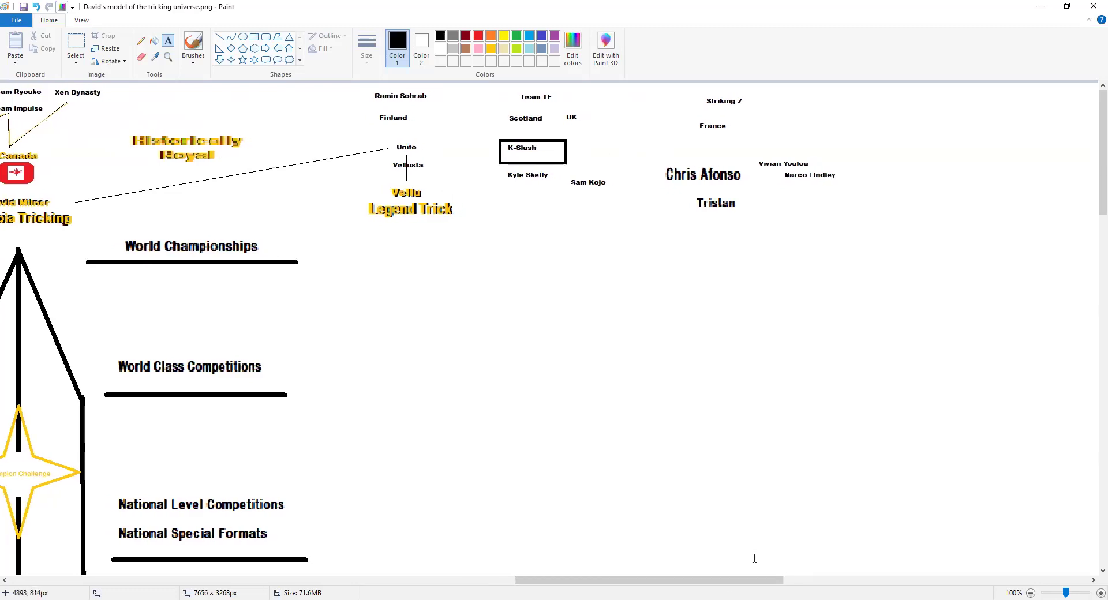
mouse_move(524, 194)
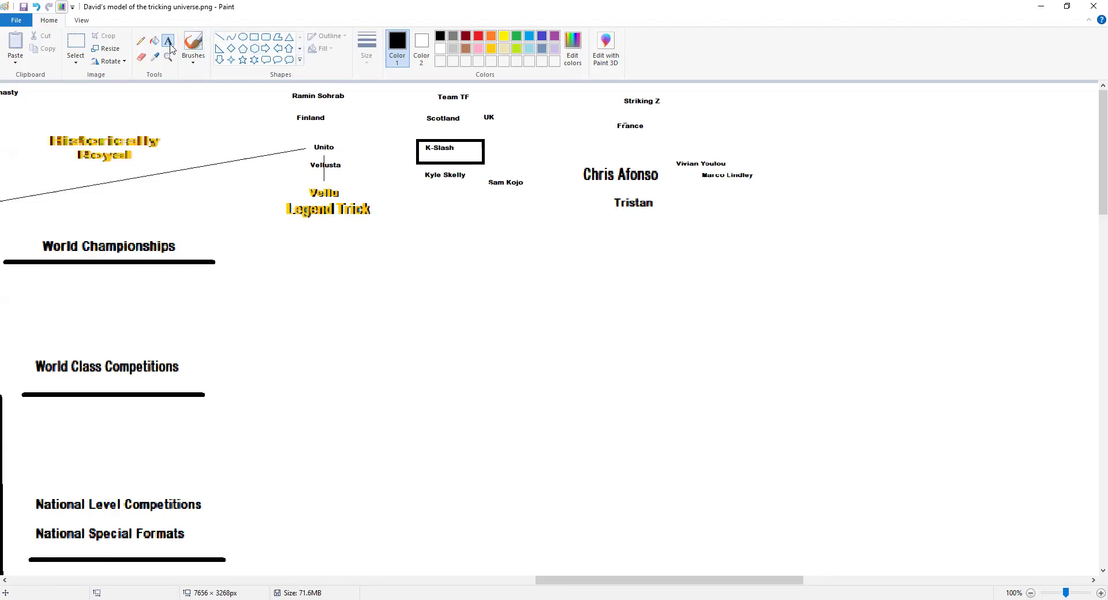
click(503, 36)
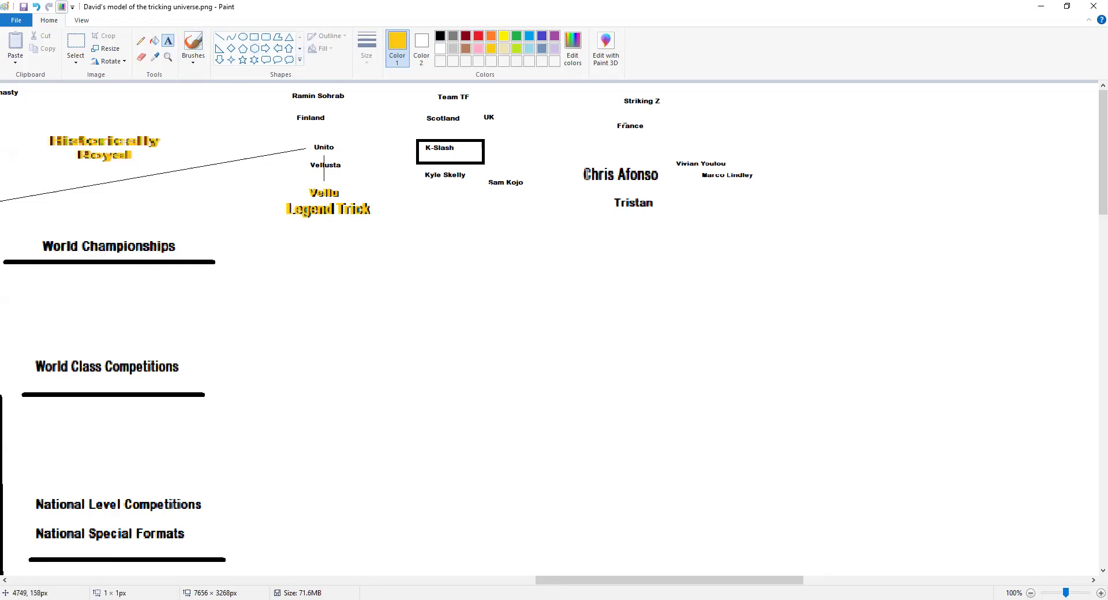
click(618, 175)
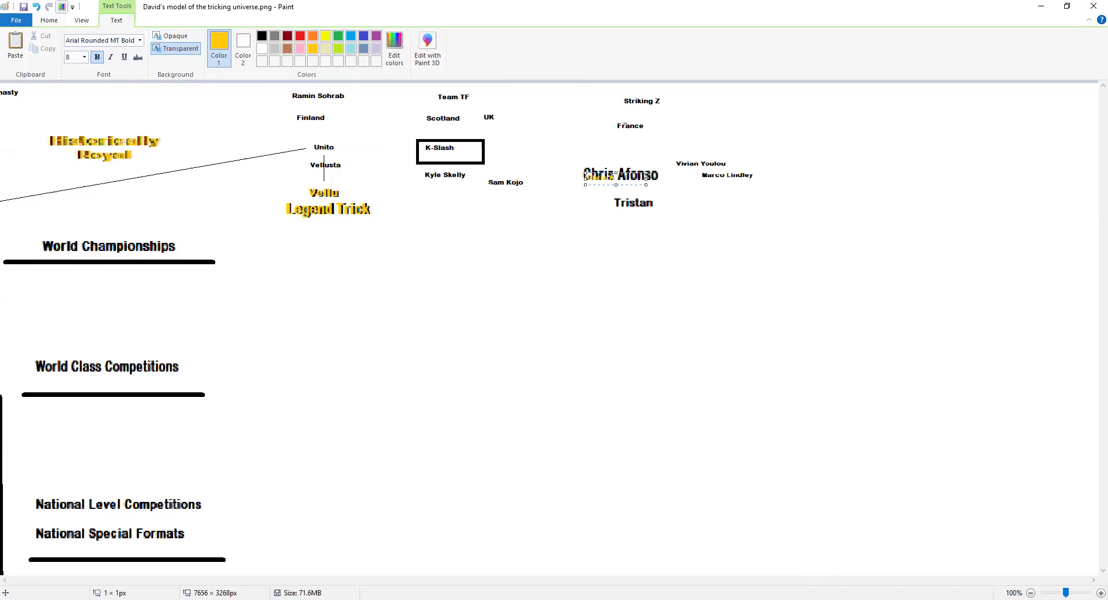
click(600, 258)
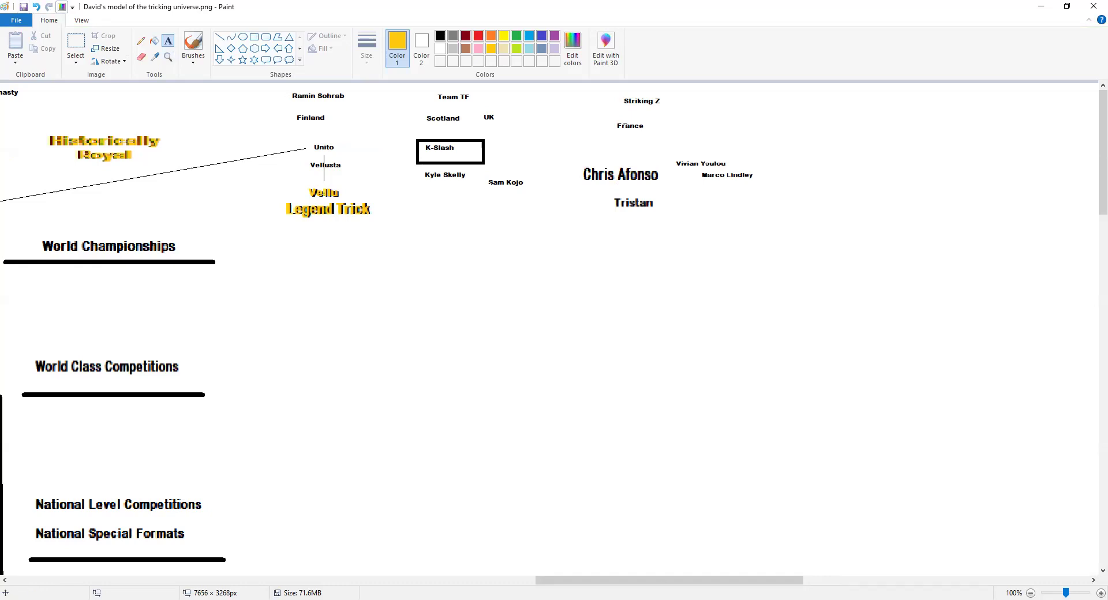
mouse_move(835, 372)
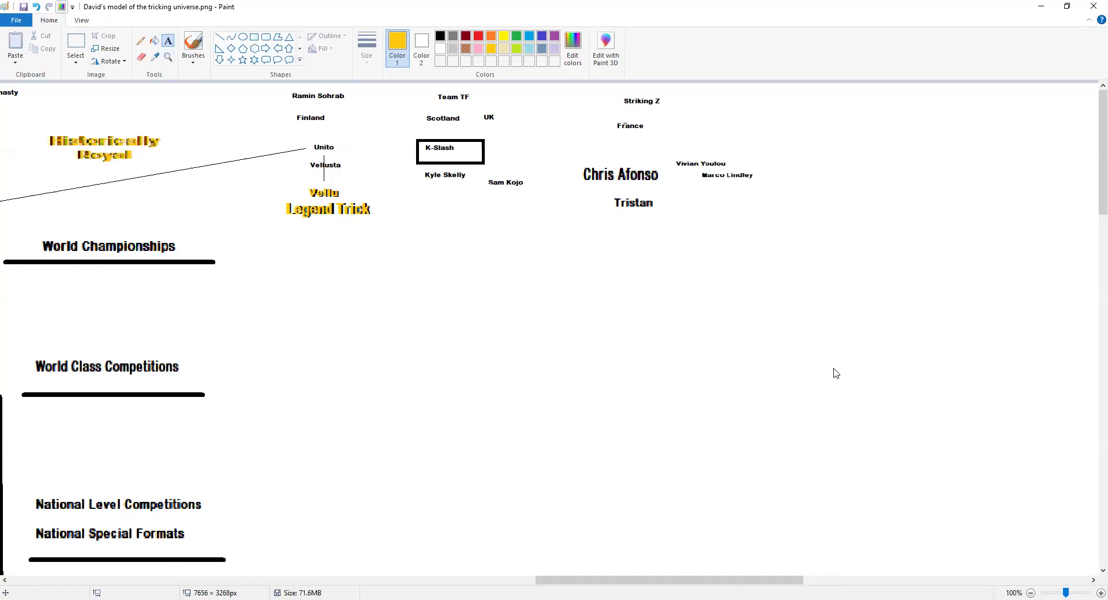